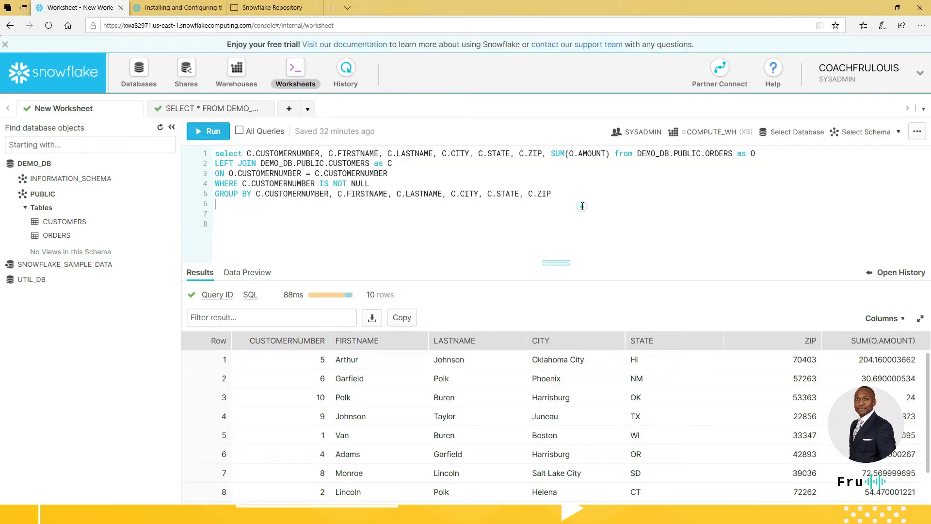
- Select the whole ORDERS–CUSTOMERS join query and run it, confirming the prompt
key("ctrl+a")
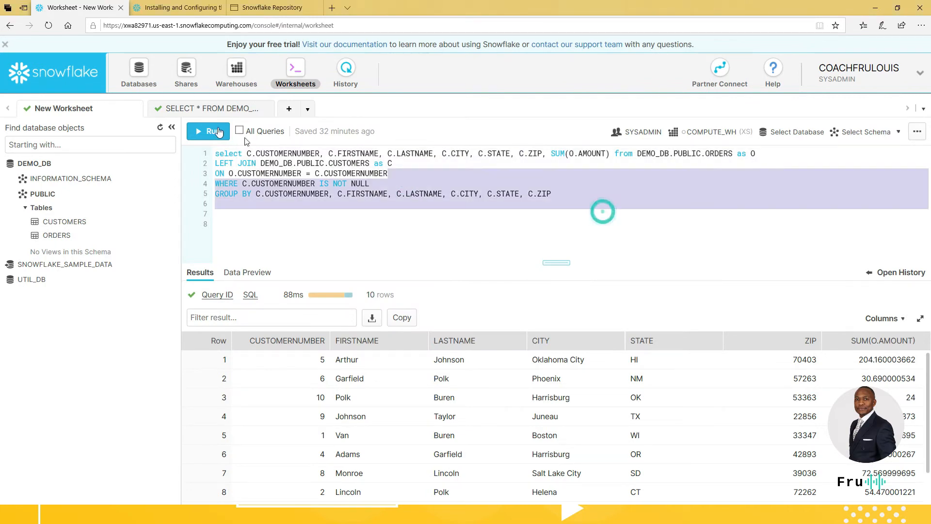
left_click(209, 131)
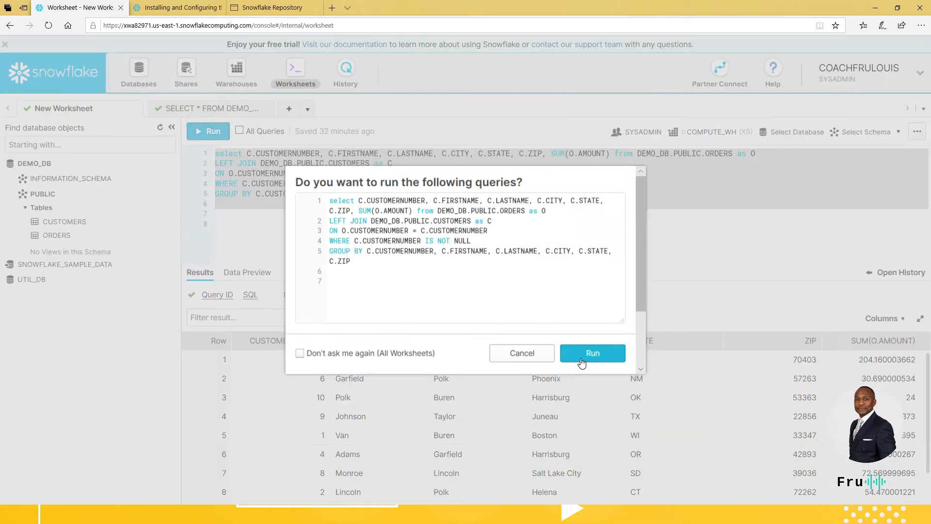
left_click(592, 352)
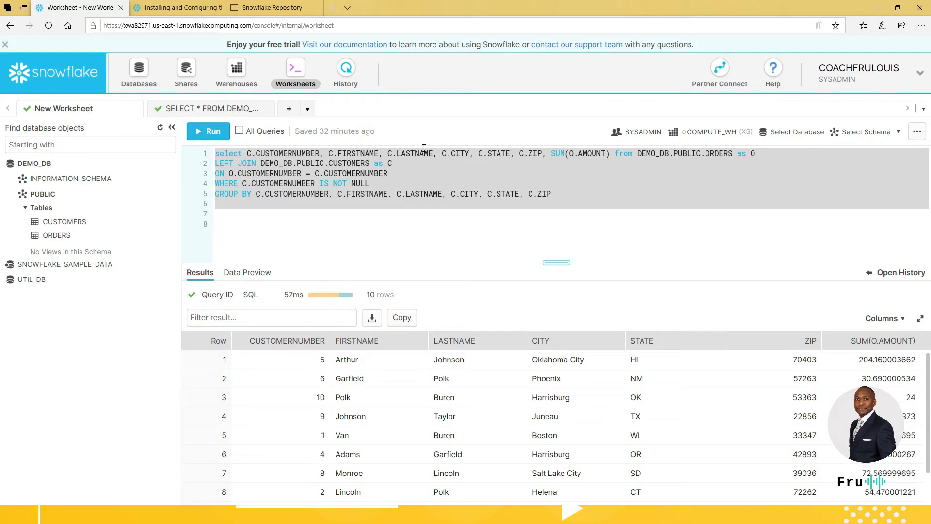
mouse_move(512, 408)
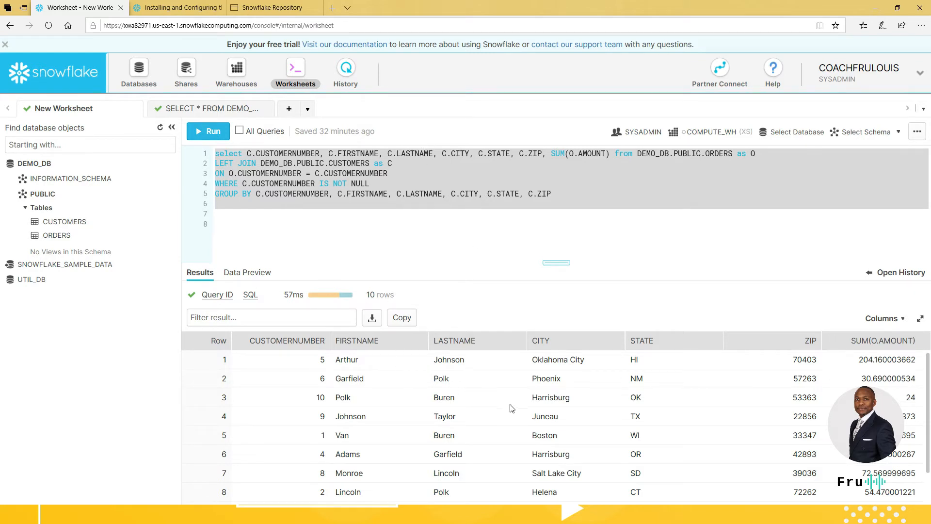
mouse_move(539, 416)
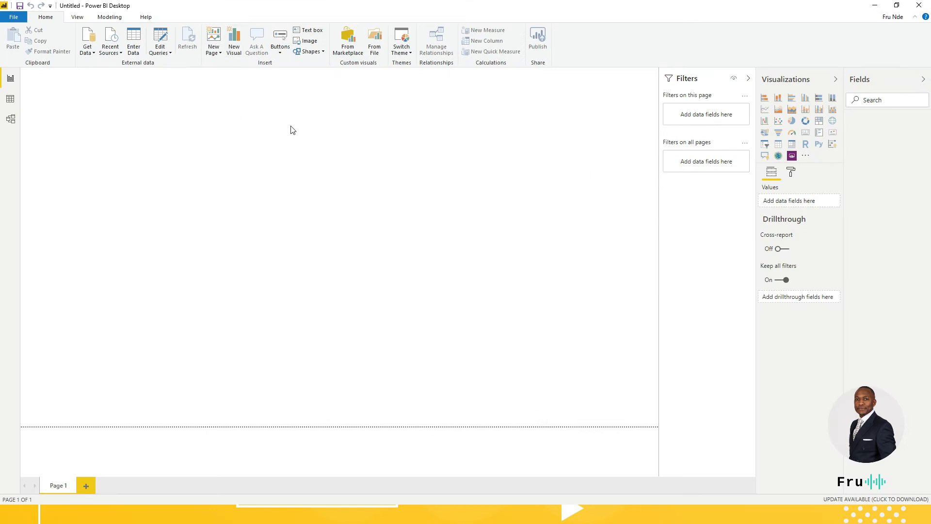
mouse_move(357, 18)
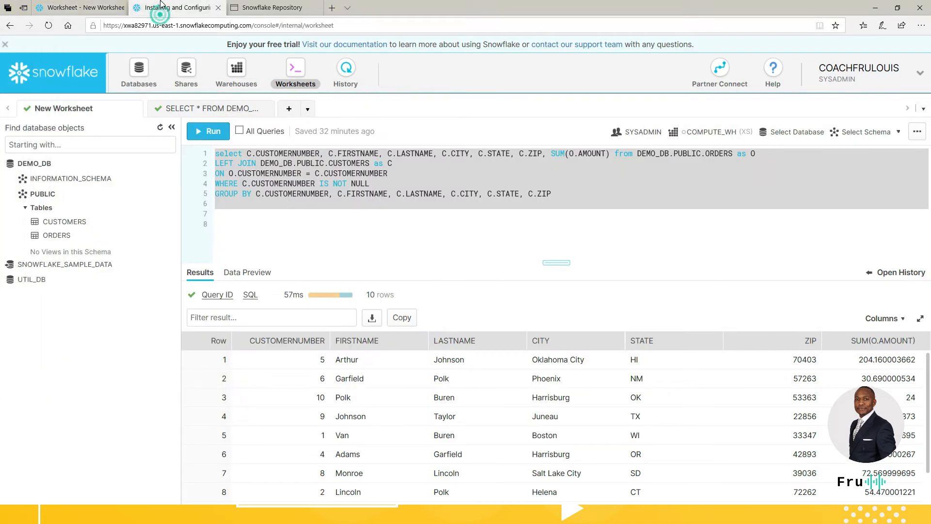
- Read the ODBC Driver for Windows guide through 'Step 1: Install the ODBC Driver'
left_click(176, 7)
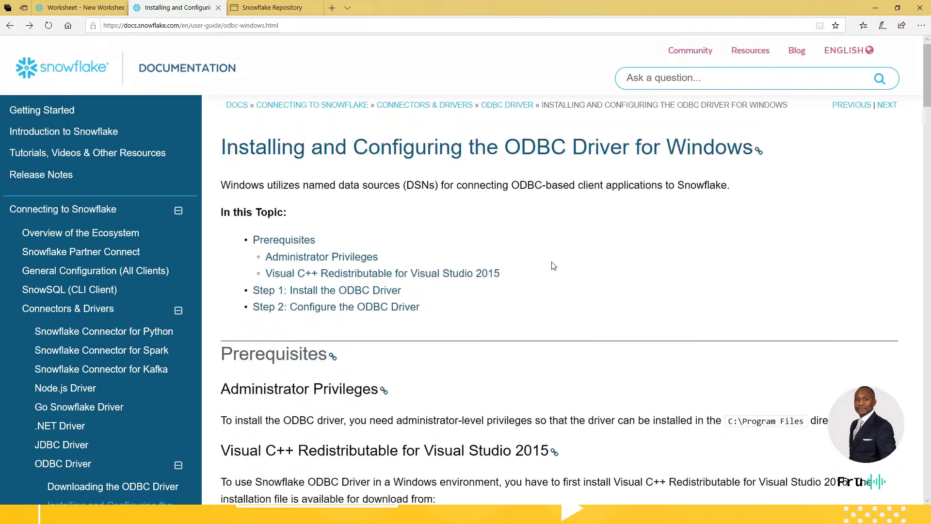
scroll("down", 3)
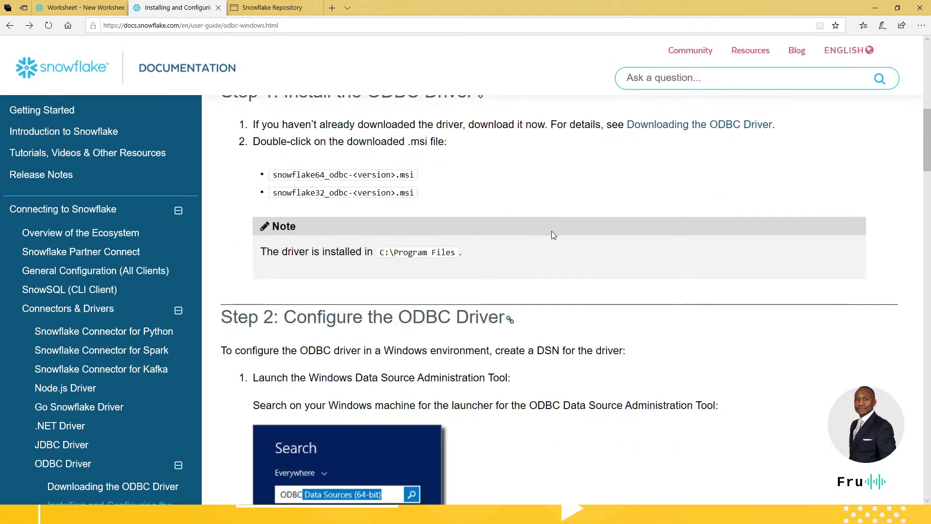
scroll("down", 3)
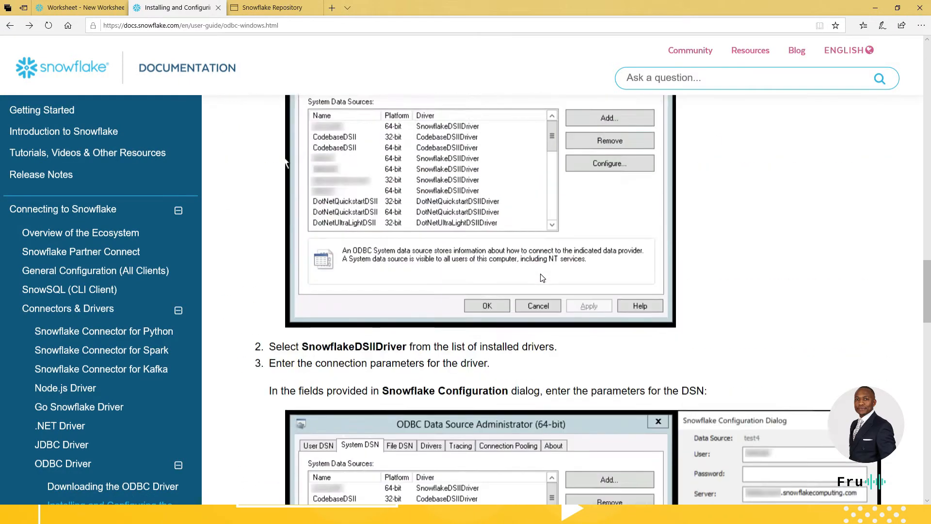
scroll("down", 3)
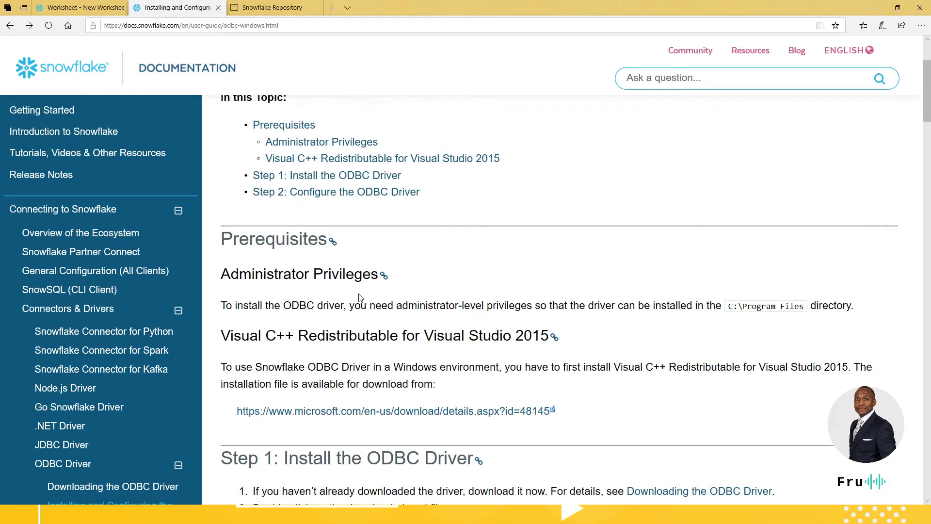
mouse_move(326, 175)
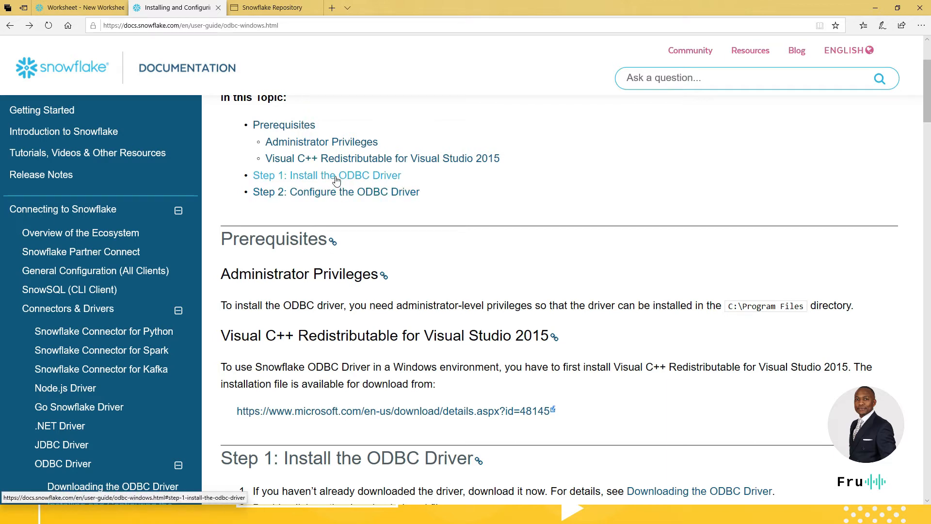
left_click(326, 174)
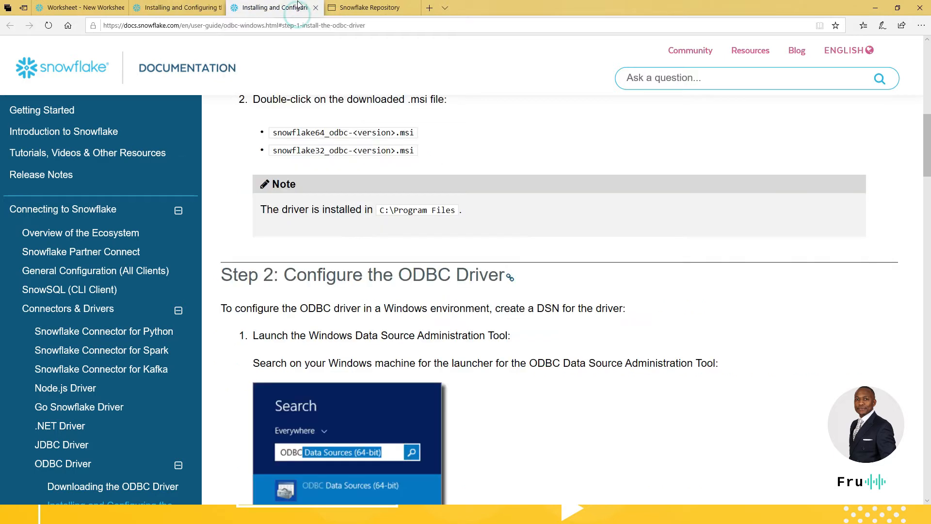
scroll("down", 3)
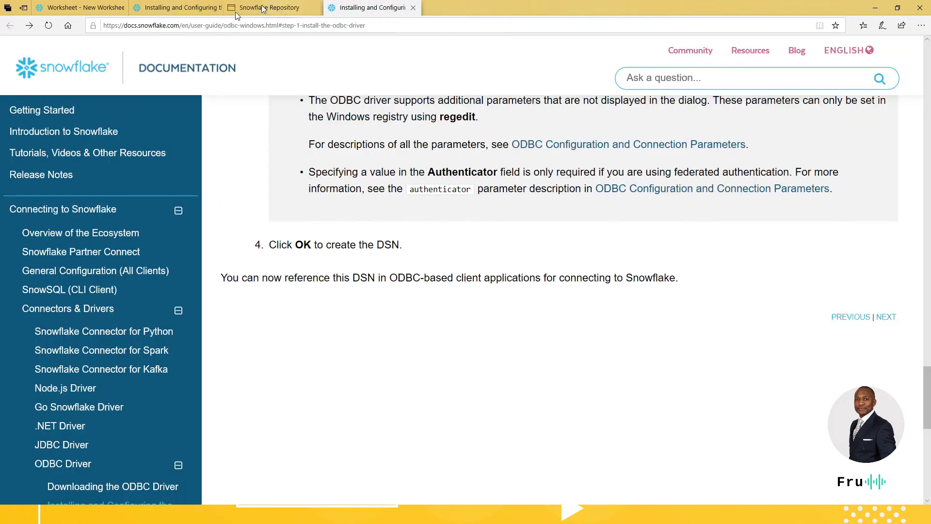
- View the Index of odbc/ repository page listing linux, mac64, win32 and win64 folders
left_click(271, 7)
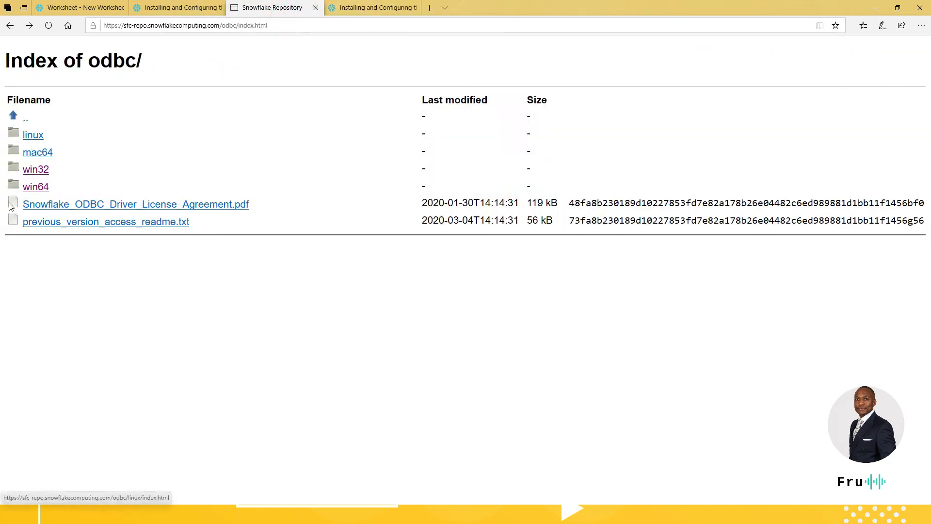
mouse_move(39, 179)
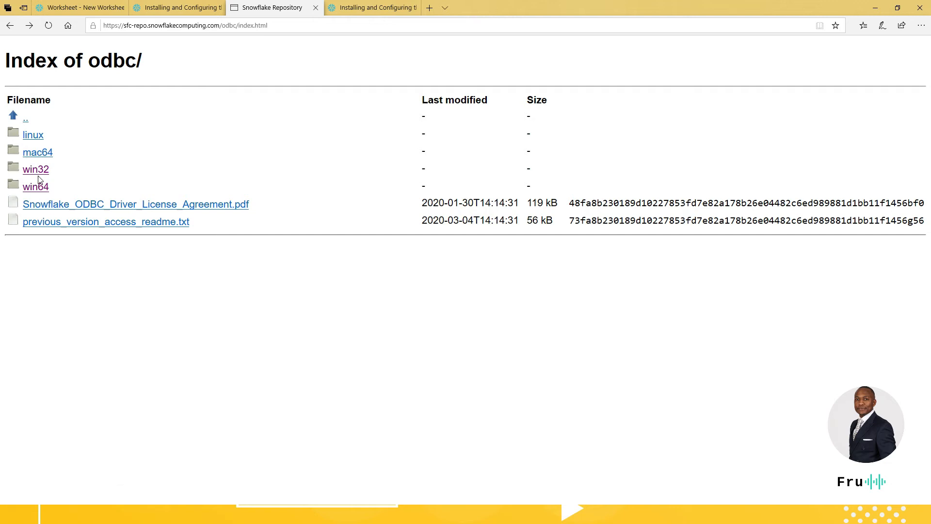
left_click(35, 169)
type("odbc")
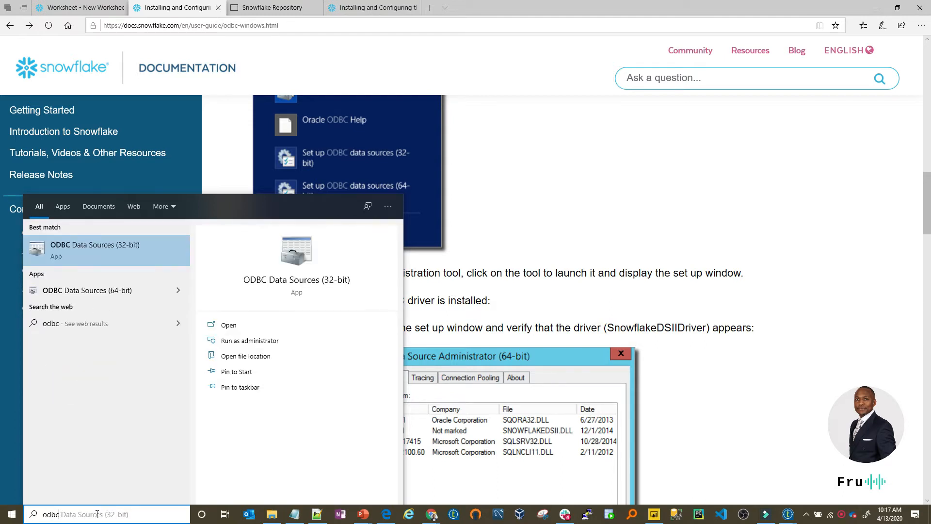
- Open ODBC Data Sources (32-bit) and confirm SnowflakeDSIIDriver is in the Drivers list
left_click(95, 249)
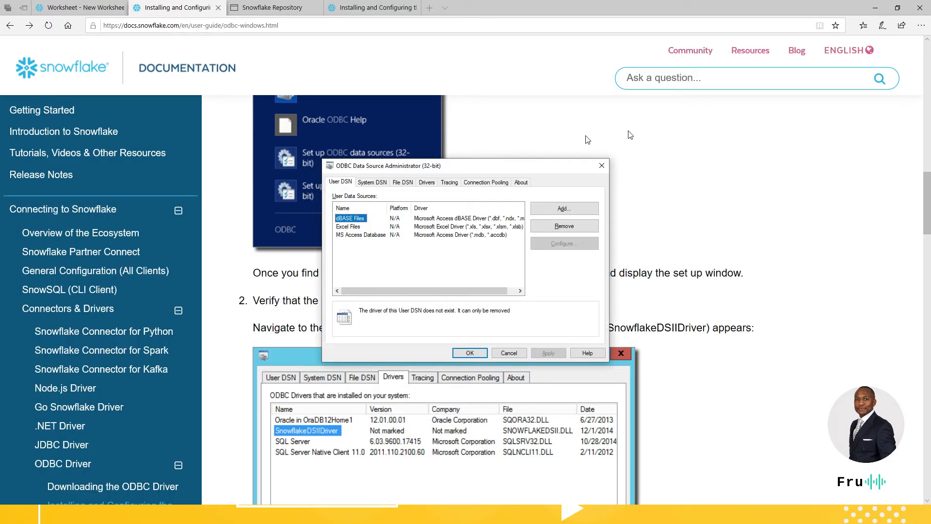
mouse_move(405, 175)
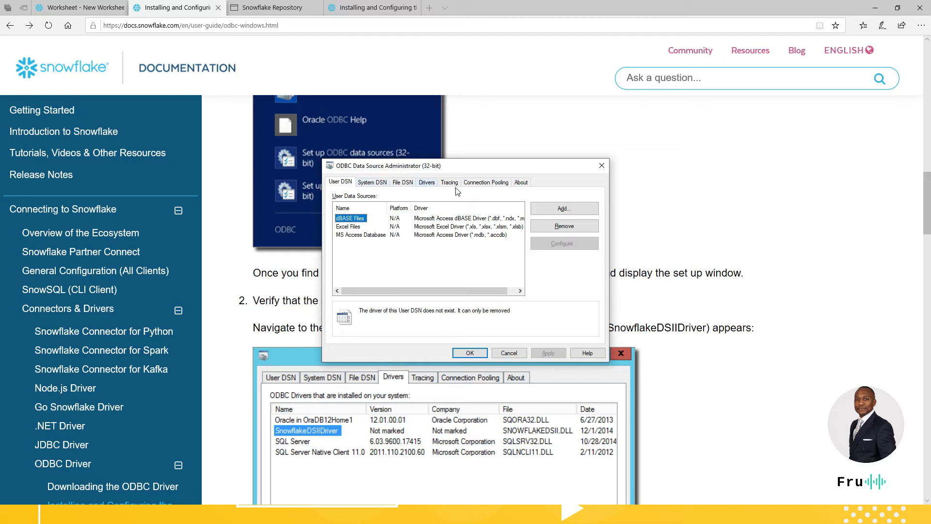
left_click(426, 182)
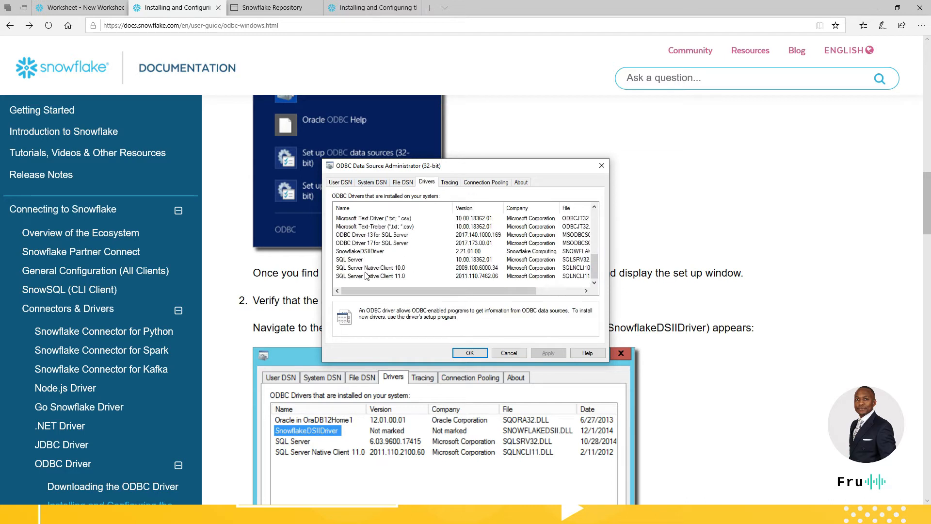
left_click(361, 251)
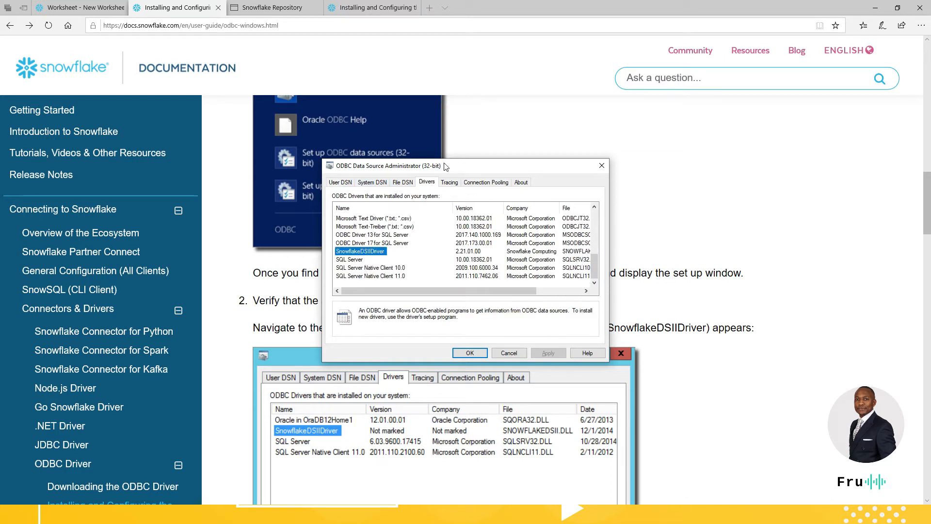
mouse_move(430, 169)
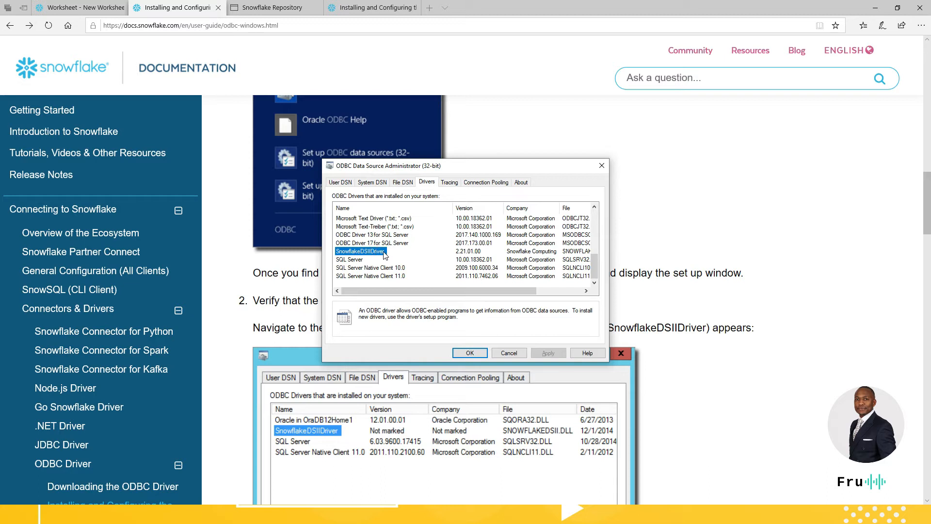
- Review the System DSN list with Snowflake_Conn, try a SnowflakeDSIIDriver source, then close
left_click(371, 182)
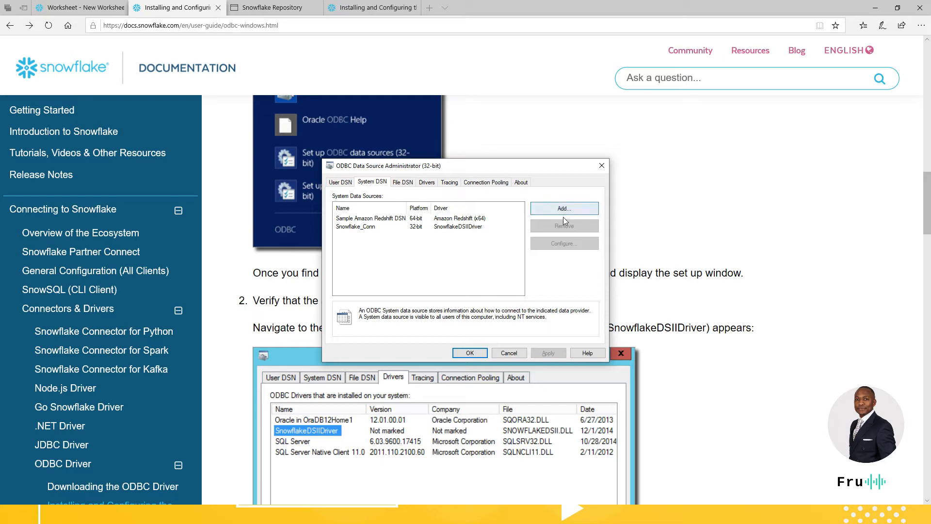
left_click(563, 208)
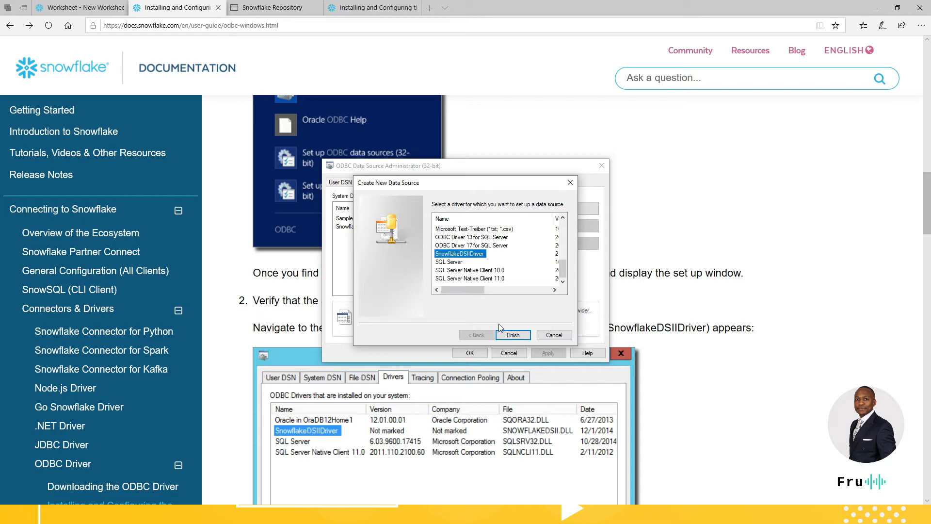
left_click(513, 334)
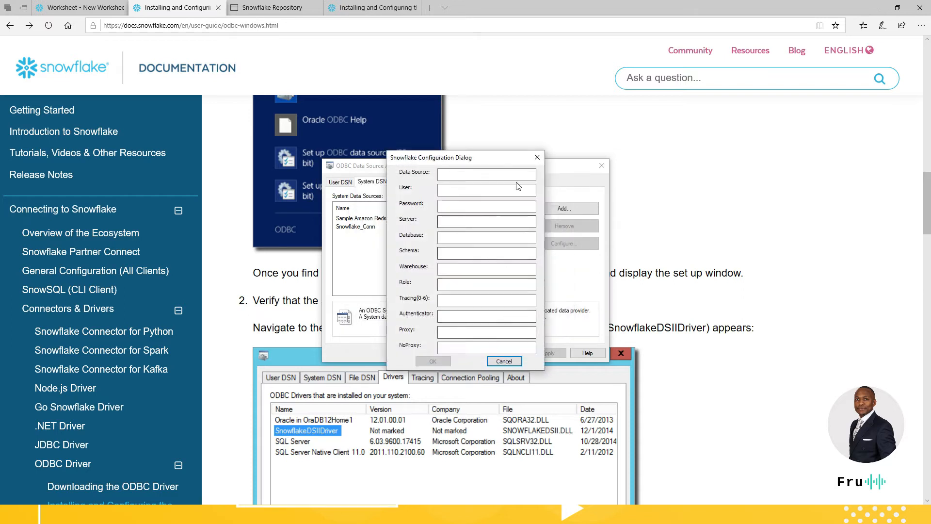
left_click(503, 361)
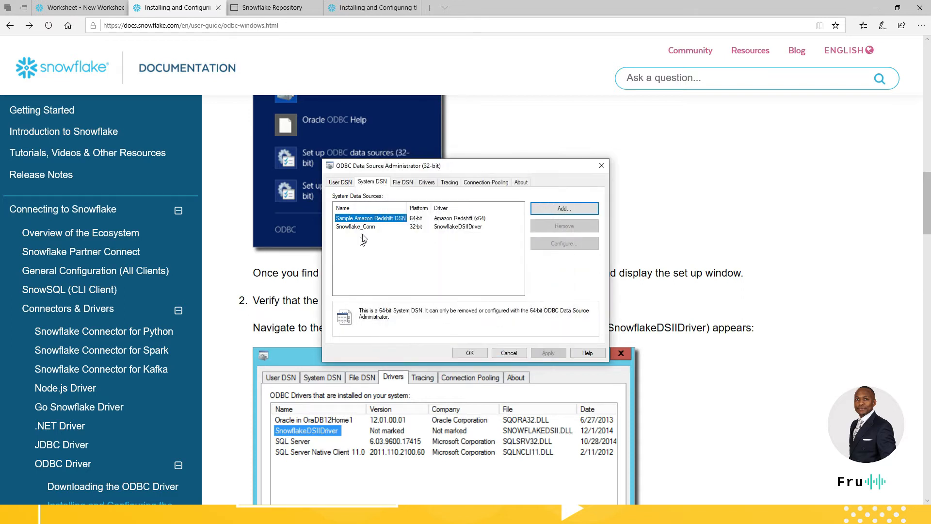
left_click(563, 243)
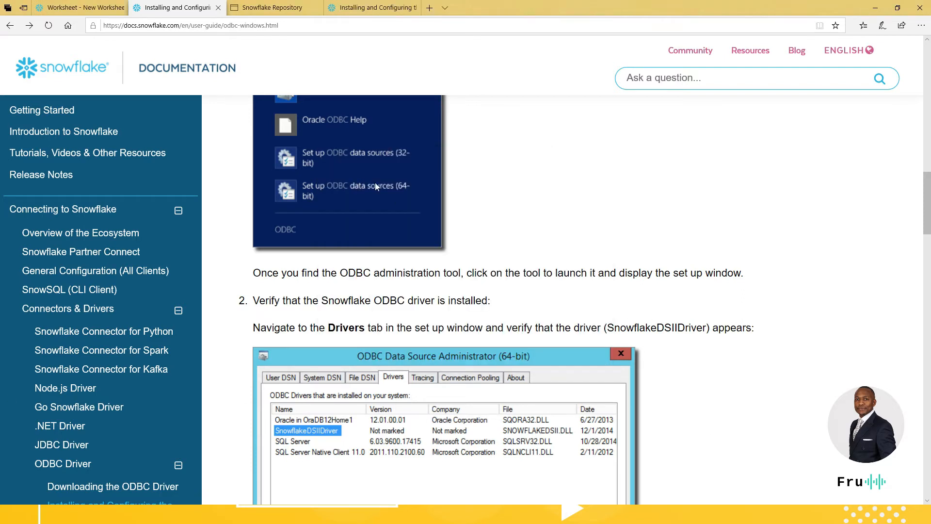
- Return to the Snowflake worksheet and select the account host name in its URL
left_click(77, 7)
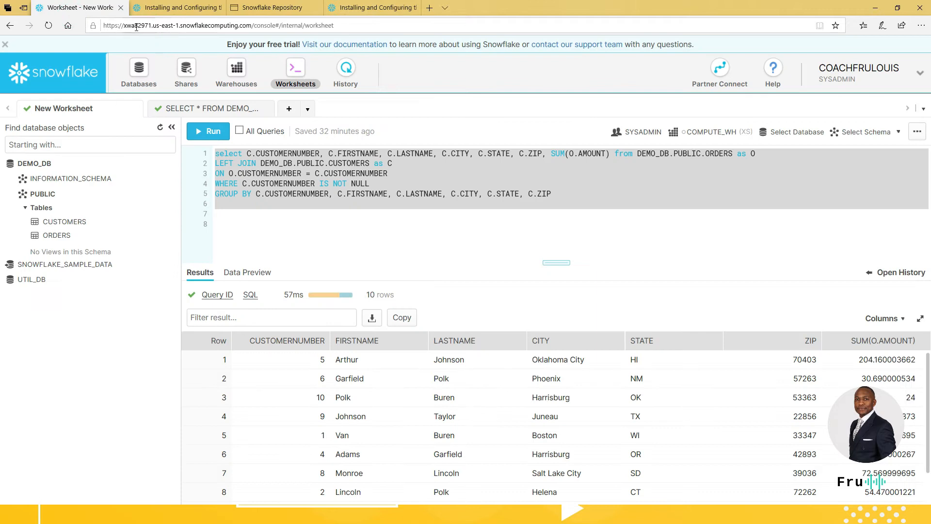
left_click(178, 25)
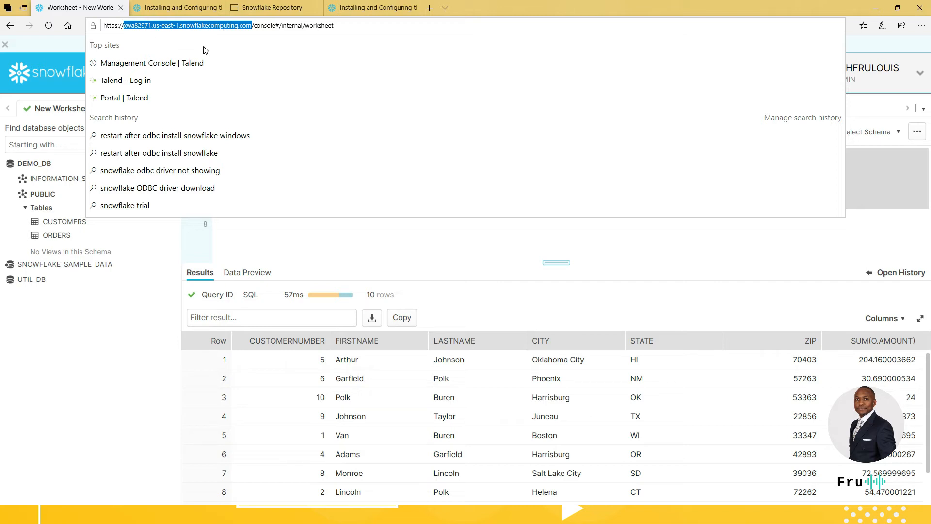
mouse_move(225, 37)
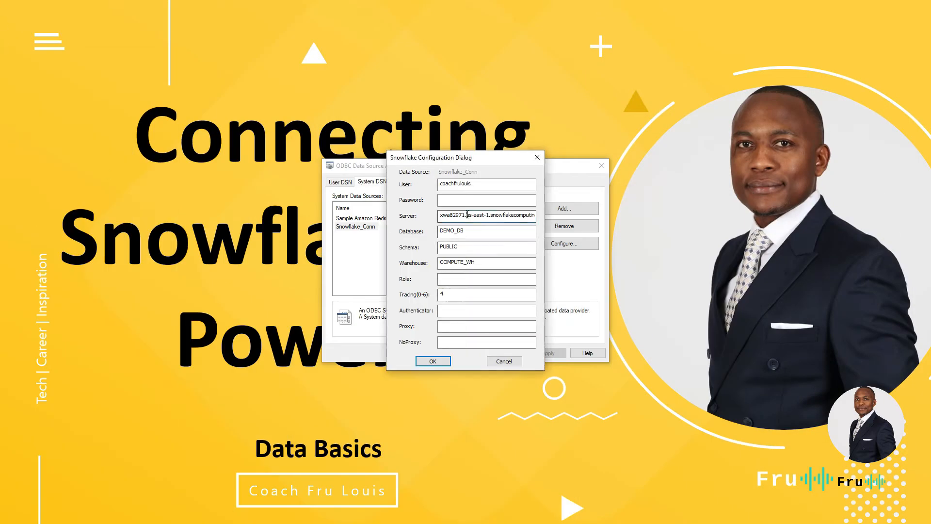
- Verify Snowflake_Conn's server host, DEMO_DB database and COMPUTE_WH warehouse entries
double_click(469, 230)
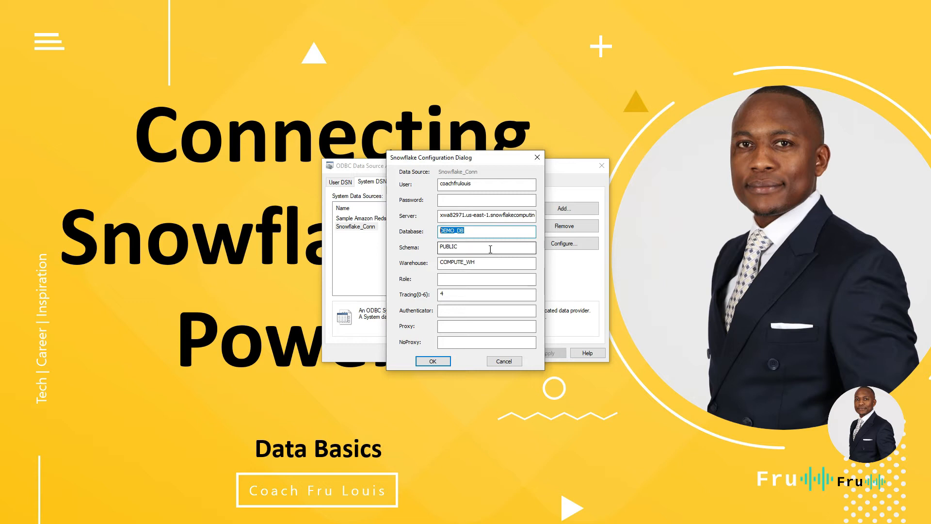
left_click(486, 262)
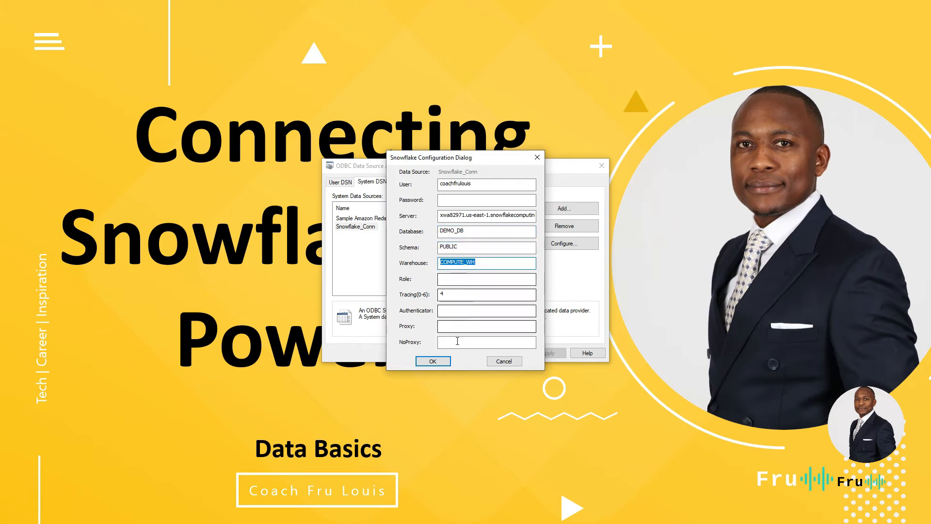
left_click(432, 361)
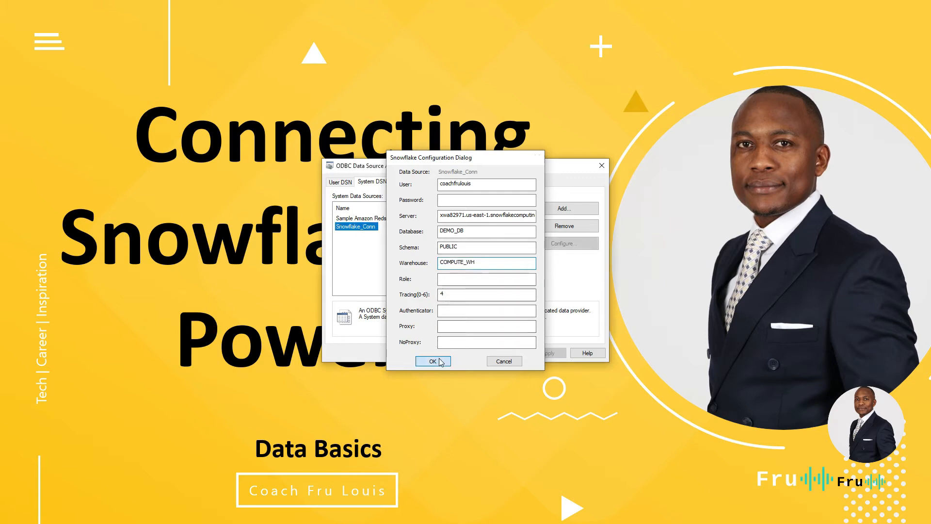
- Confirm the Snowflake_Conn configuration with OK
left_click(433, 361)
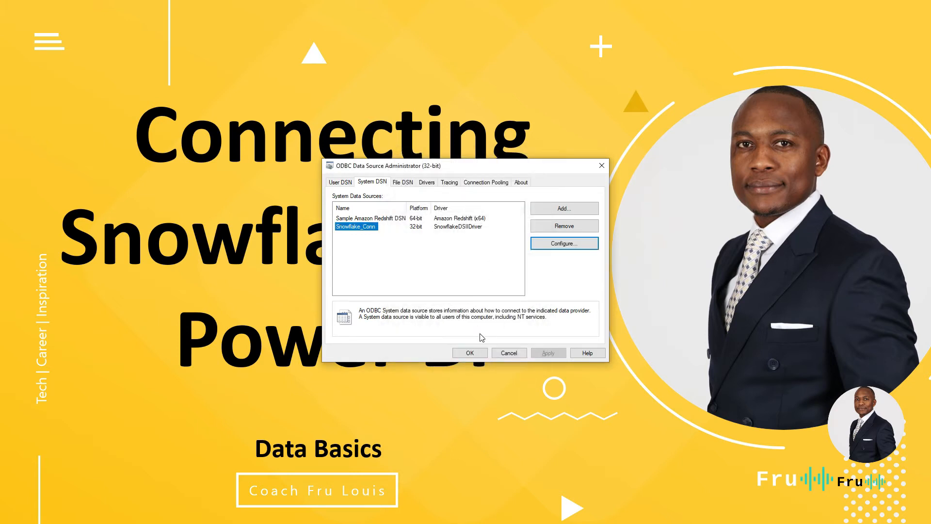
mouse_move(204, 203)
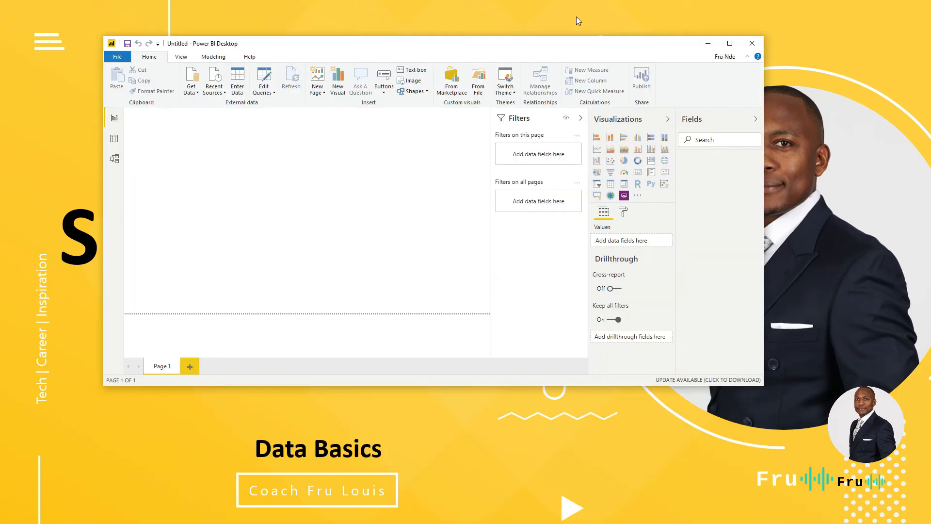
left_click(728, 43)
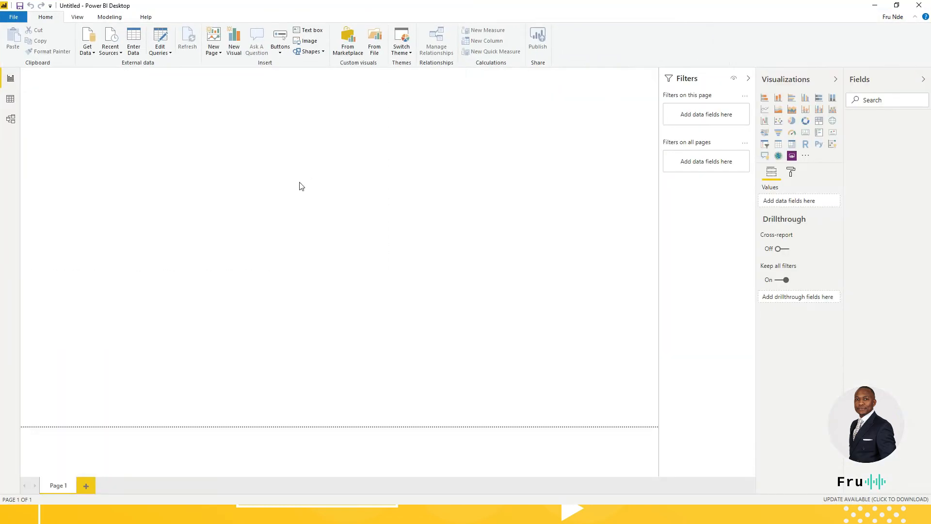
left_click(13, 16)
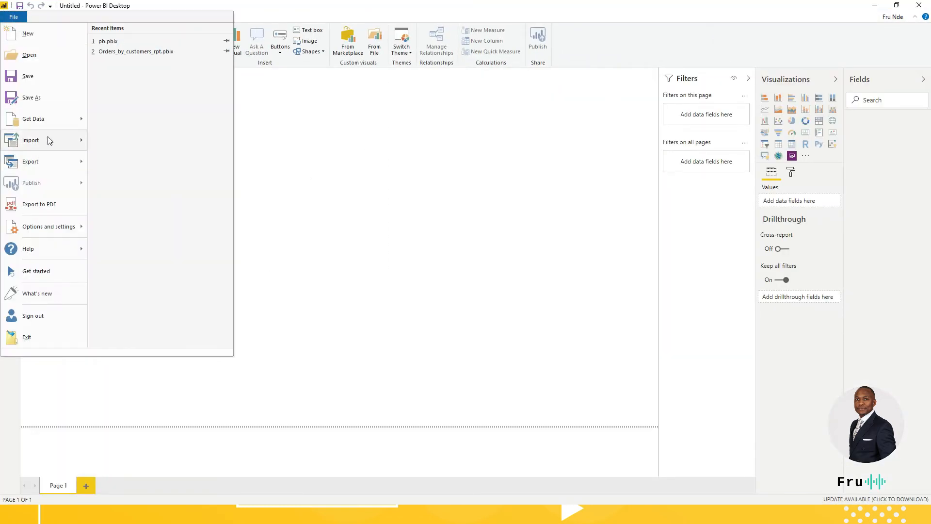
left_click(32, 118)
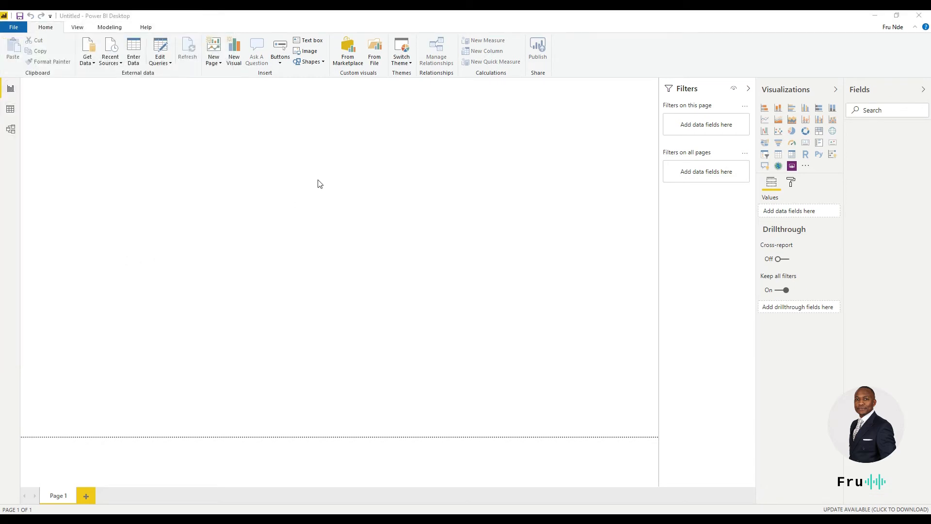
mouse_move(208, 165)
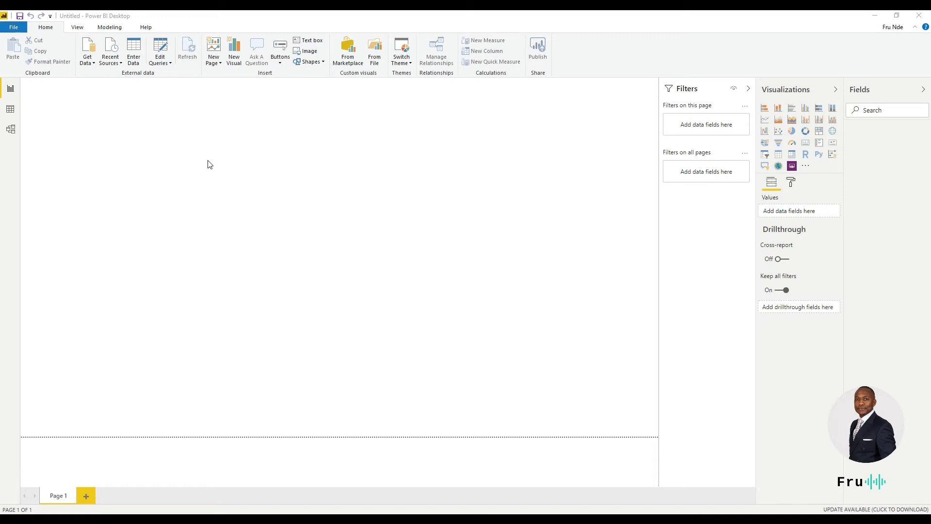
- Pick the Snowflake connector from Get Data and copy the account server host name
left_click(88, 50)
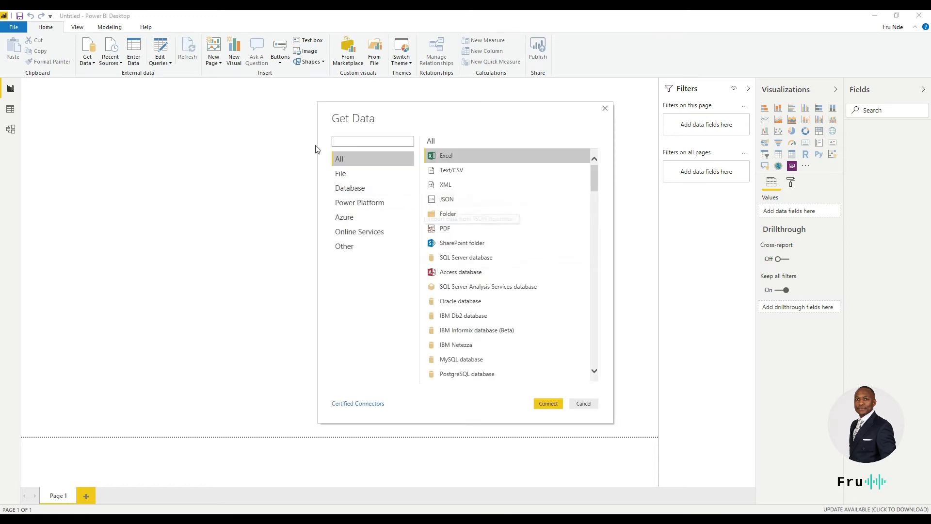
scroll("down", 3)
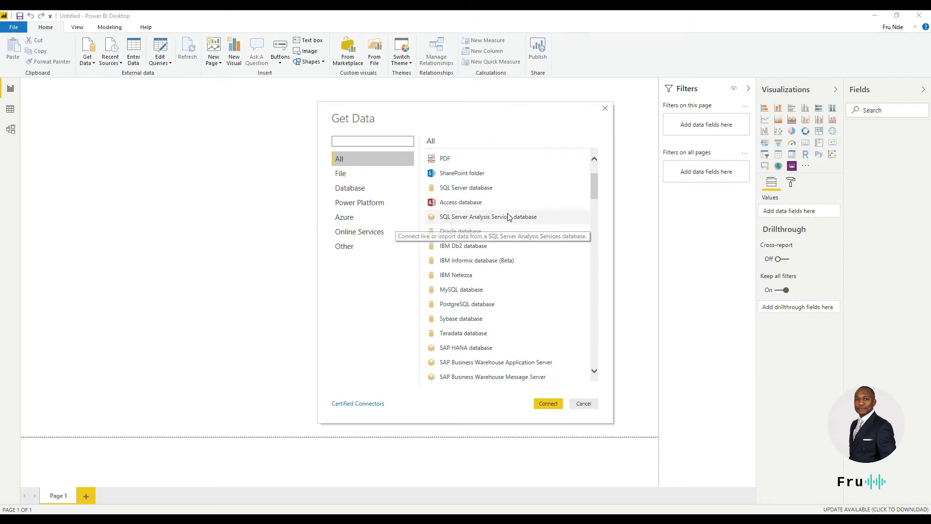
scroll("down", 3)
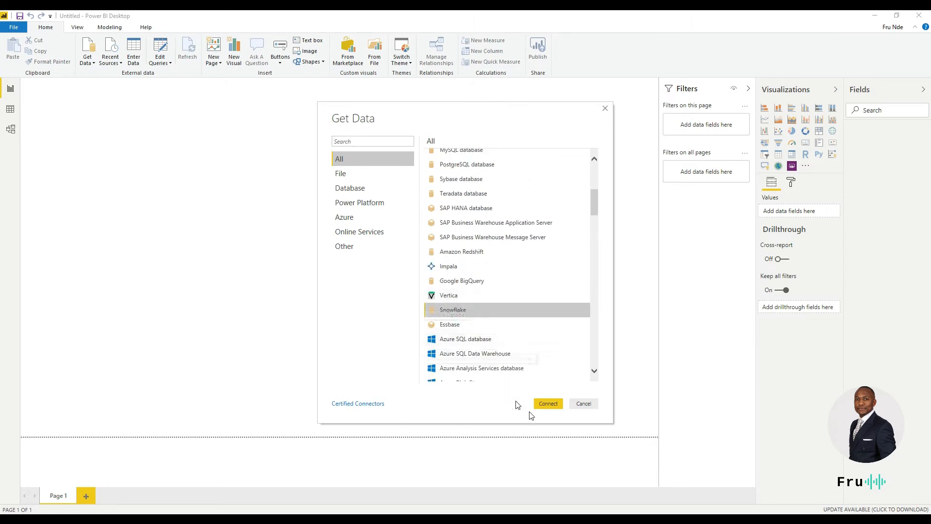
left_click(582, 403)
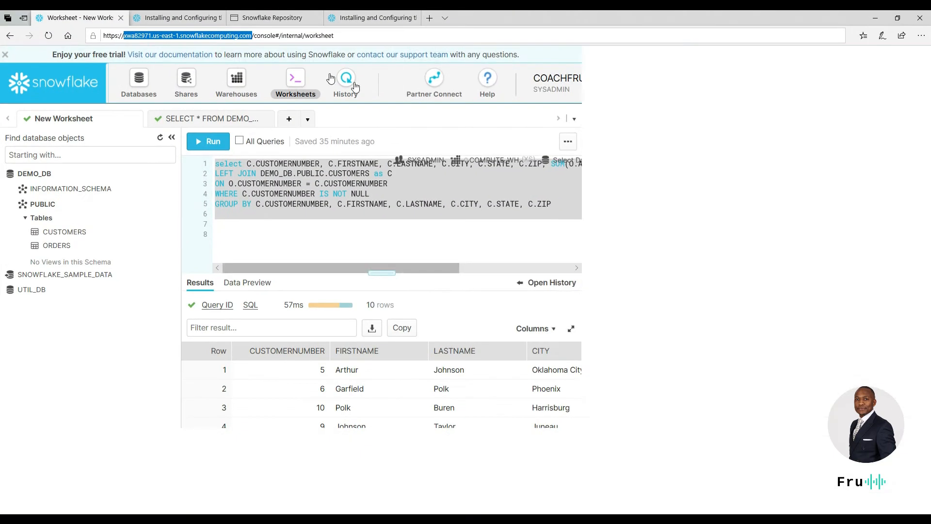
right_click(178, 35)
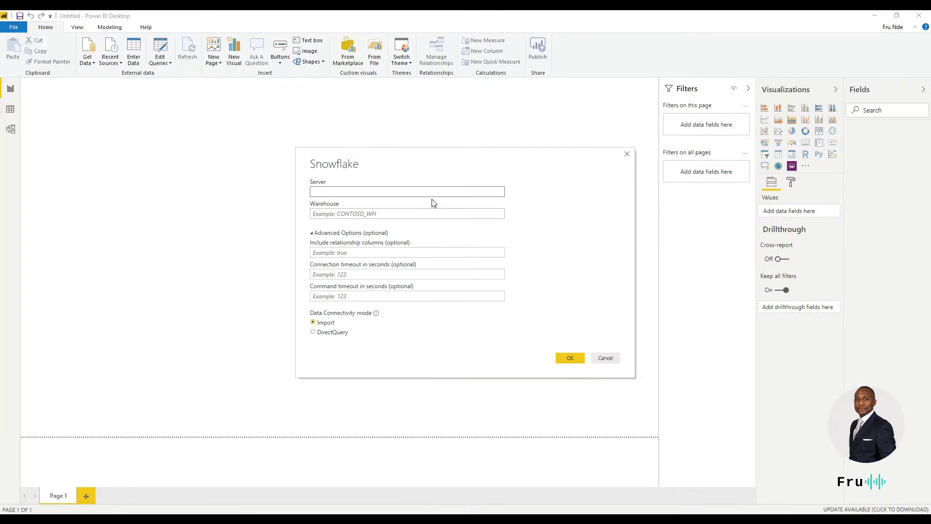
- Connect to xwa82971.us-east-1.snowflakecomputing.com with warehouse COMPUTE_WH in Import mode
type("xwa82971.us-east-1.snowflakecomputing.com")
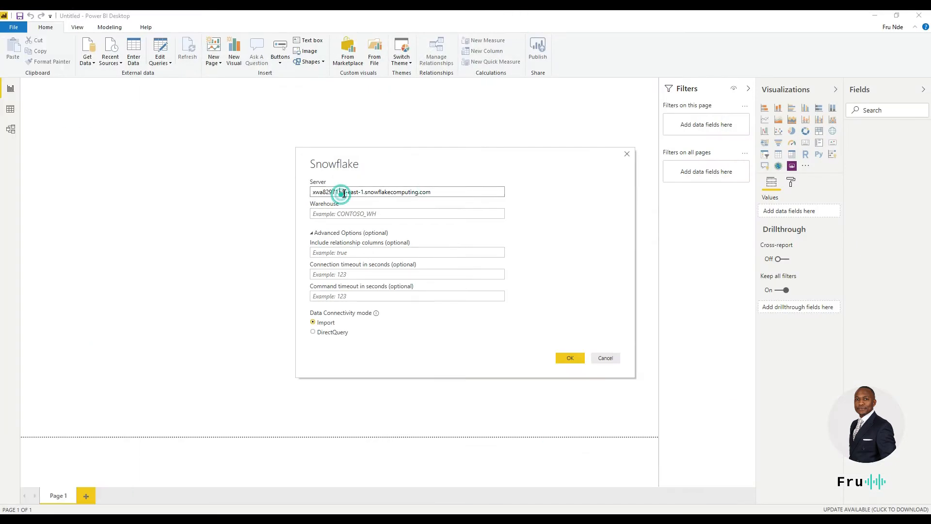
left_click(344, 192)
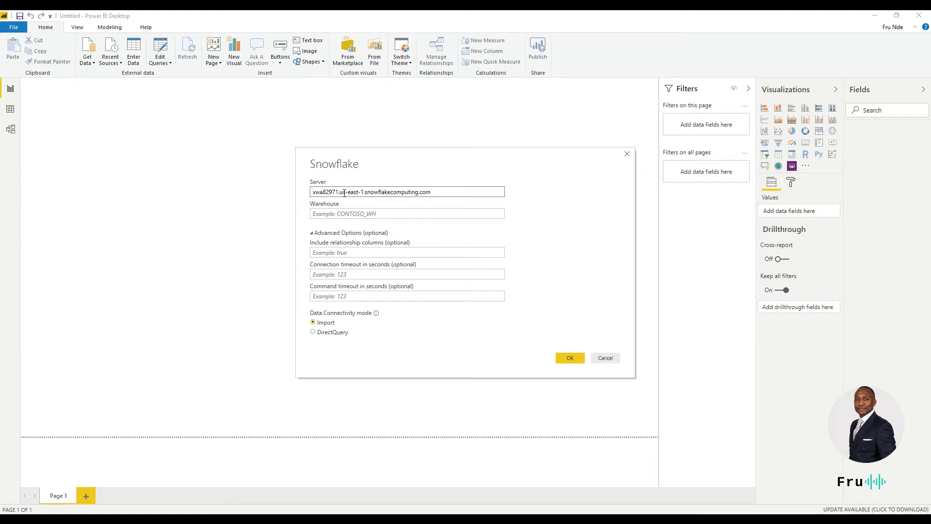
left_click(406, 213)
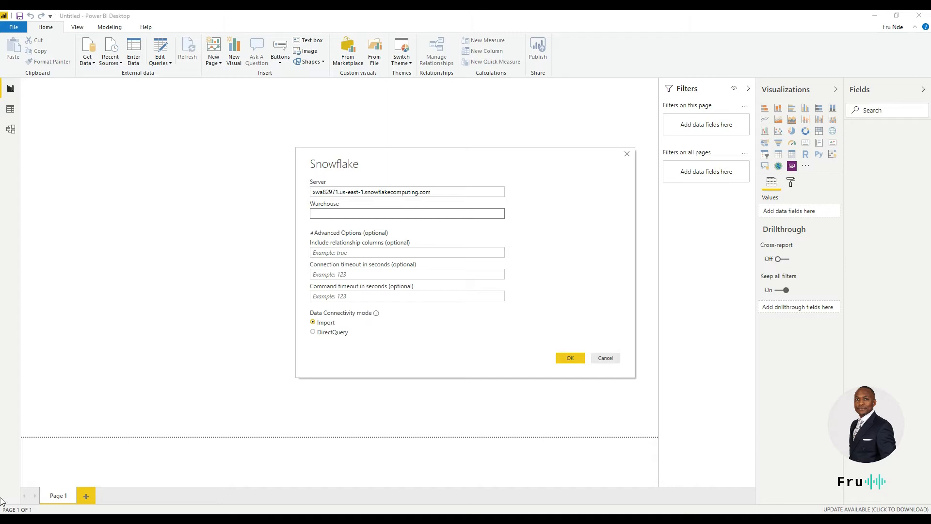
mouse_move(3, 262)
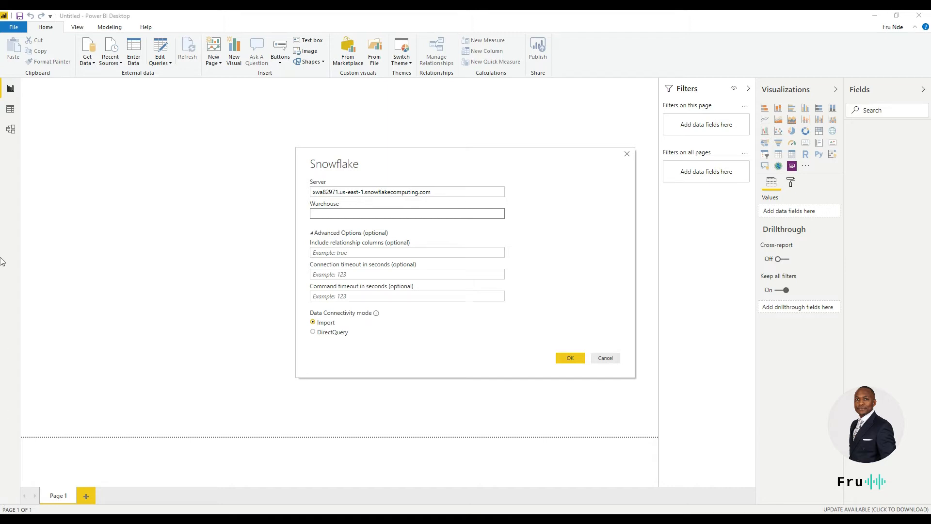
mouse_move(5, 174)
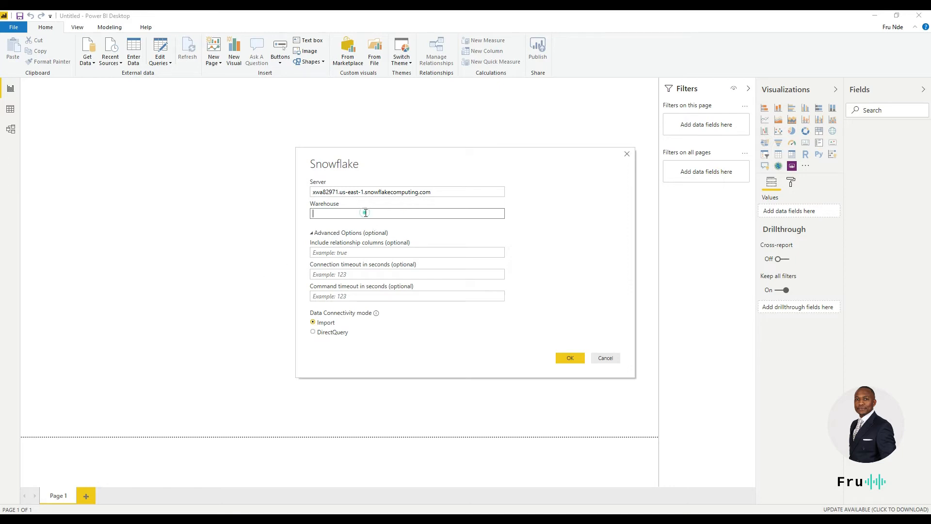
type("COMPUTE_WH")
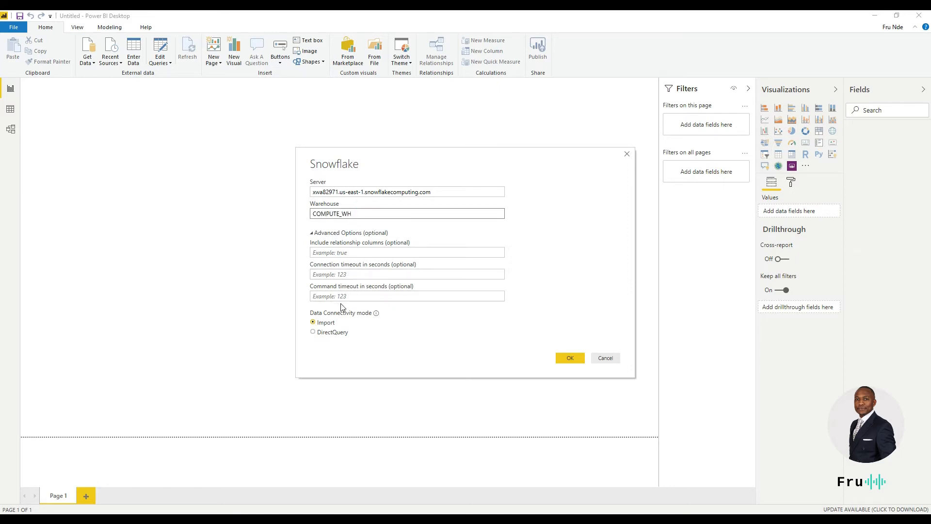
left_click(406, 295)
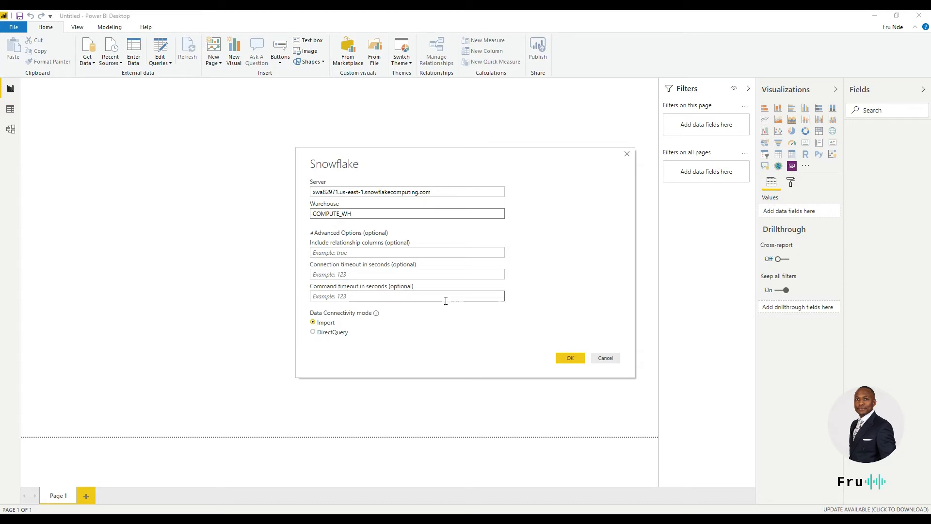
mouse_move(330, 320)
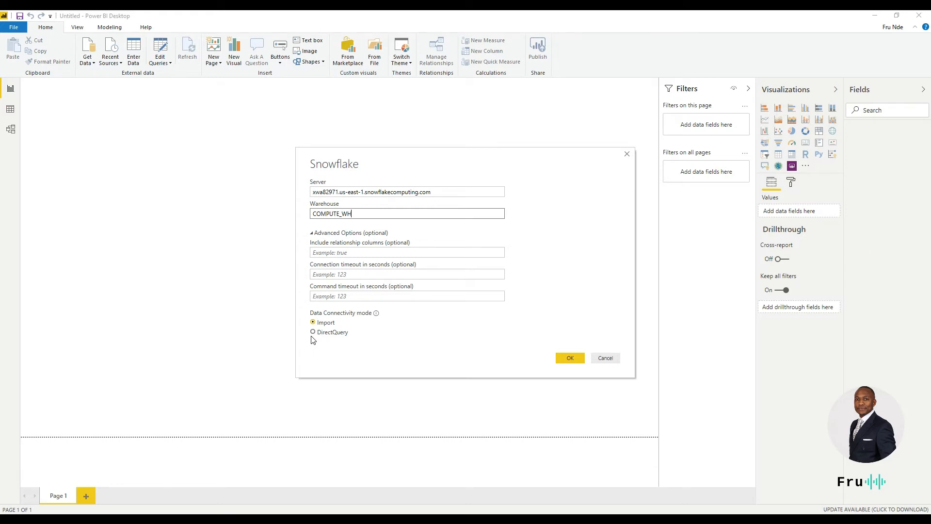
mouse_move(315, 339)
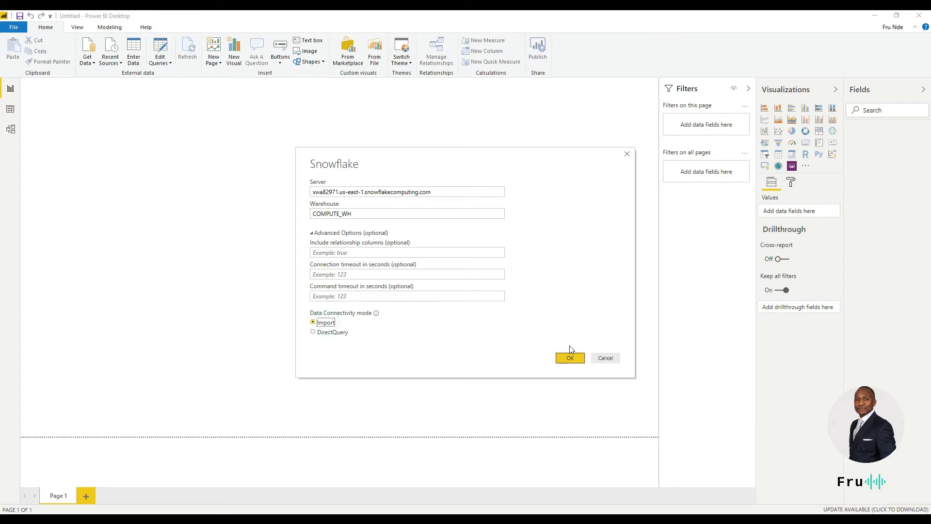
left_click(569, 358)
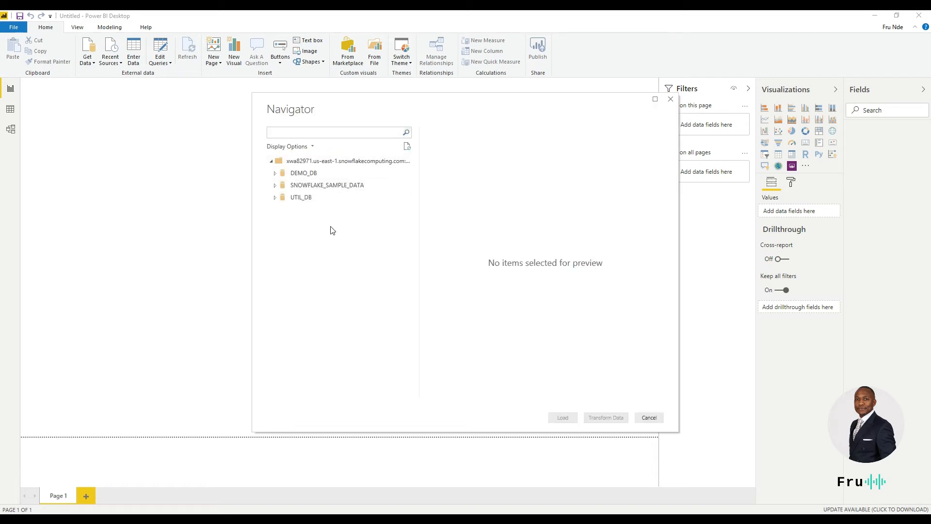
mouse_move(336, 164)
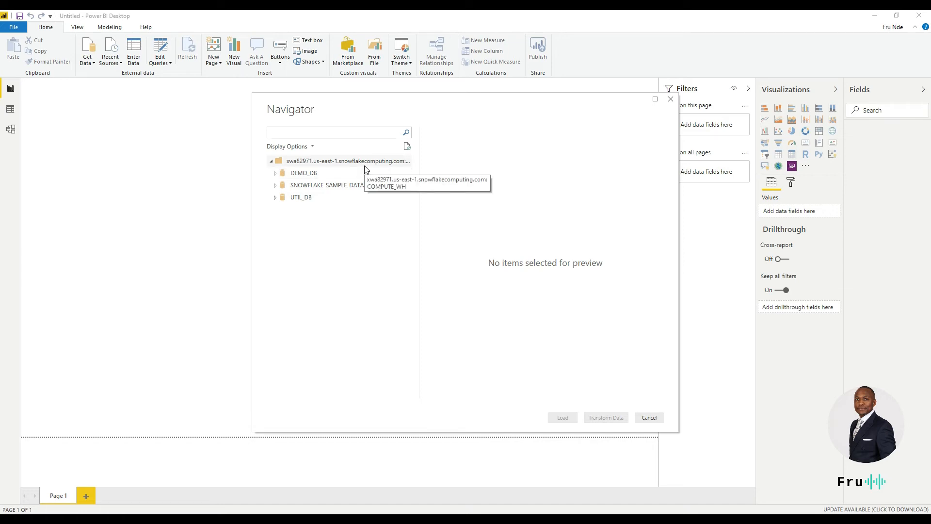
mouse_move(353, 167)
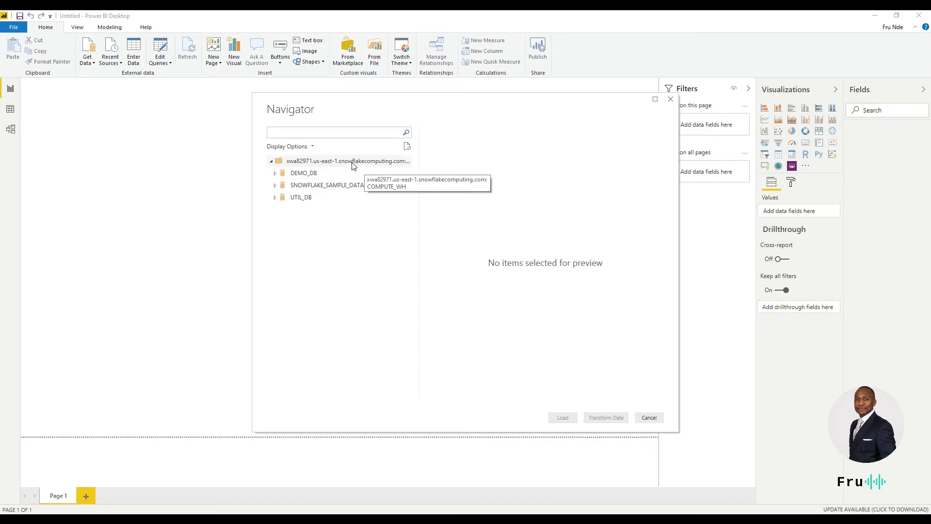
mouse_move(167, 150)
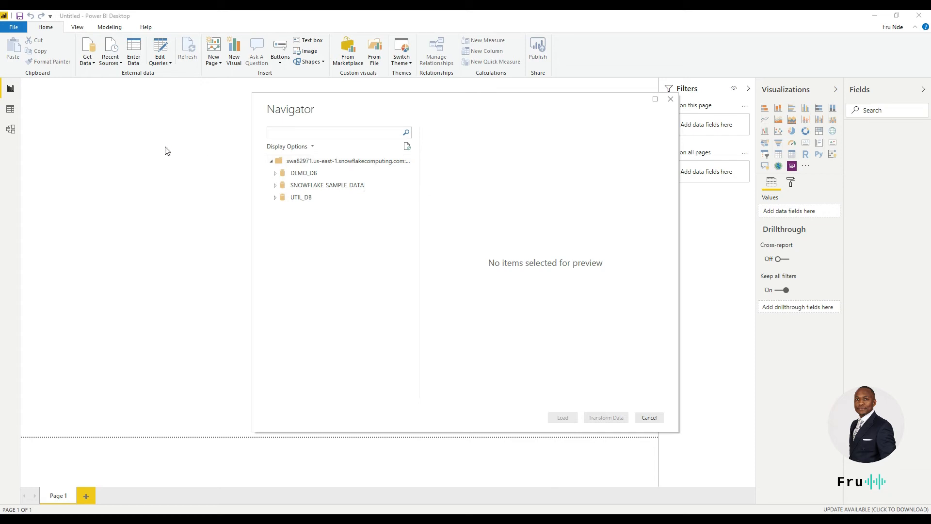
mouse_move(5, 162)
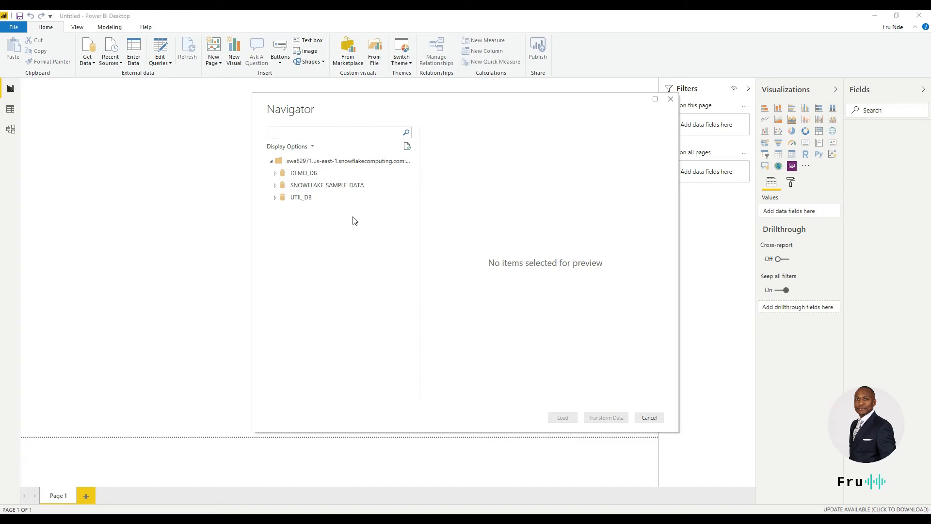
mouse_move(403, 215)
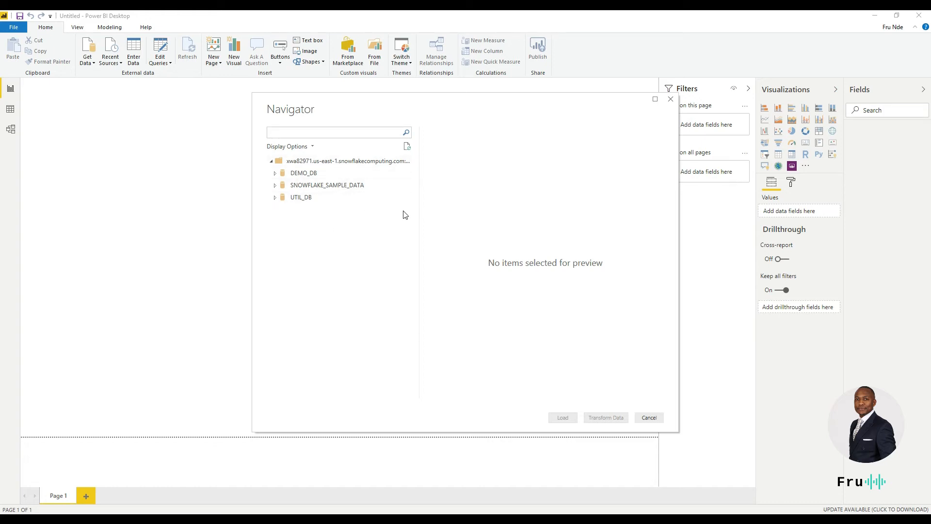
mouse_move(421, 152)
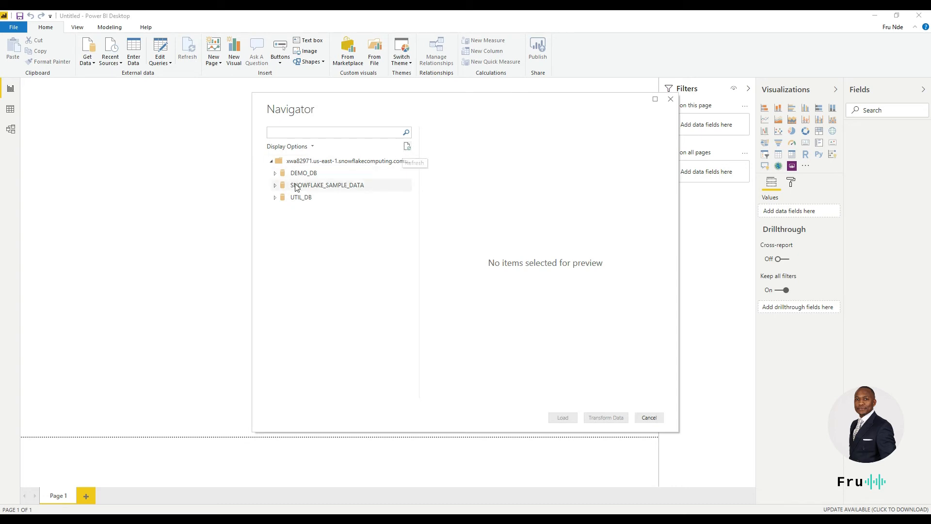
mouse_move(328, 179)
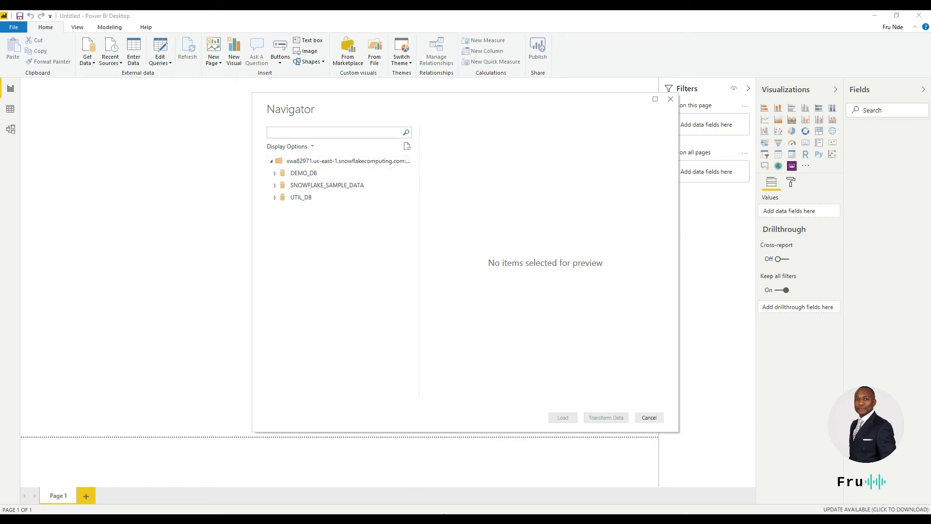
mouse_move(249, 421)
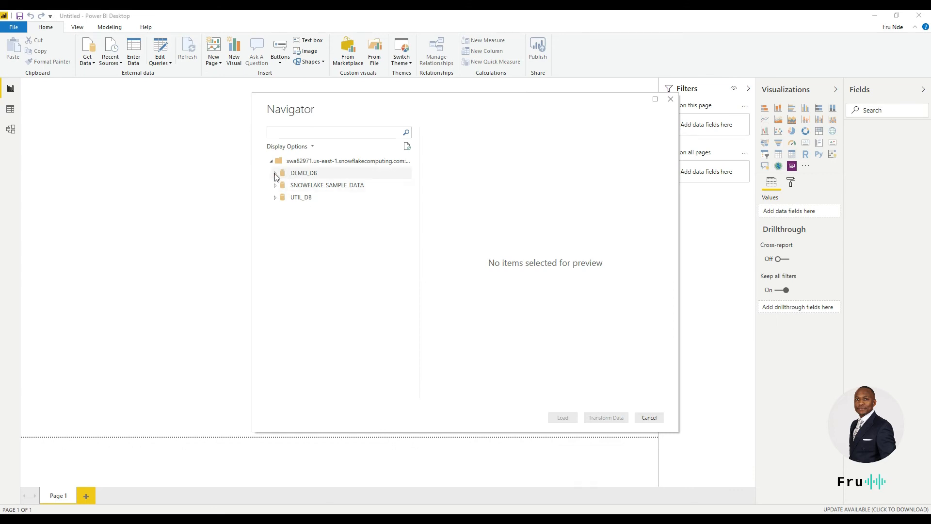
- Under DEMO_DB > PUBLIC in Navigator, tick the CUSTOMERS and ORDERS tables
left_click(275, 173)
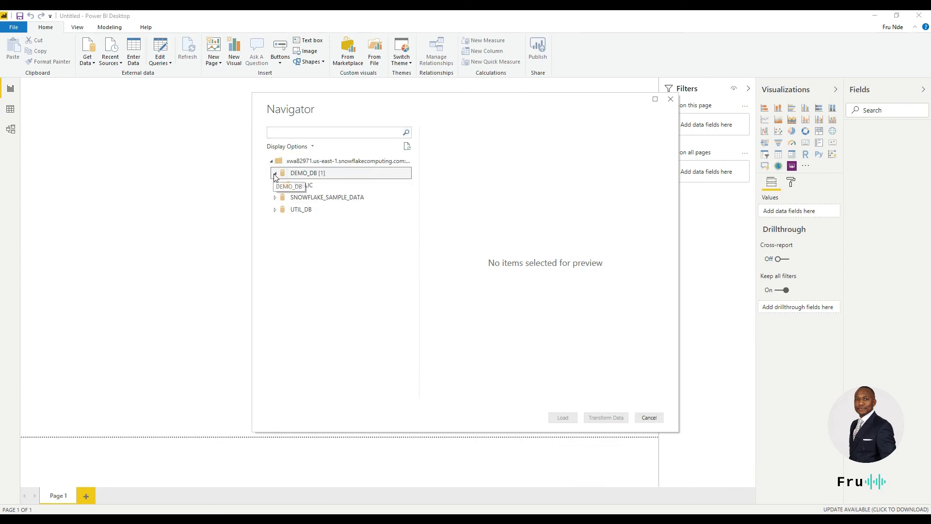
left_click(275, 172)
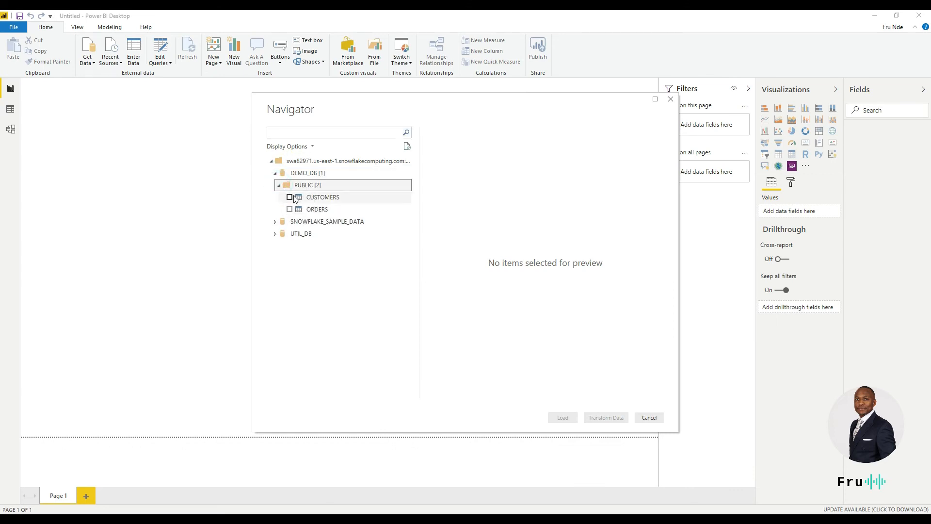
left_click(289, 197)
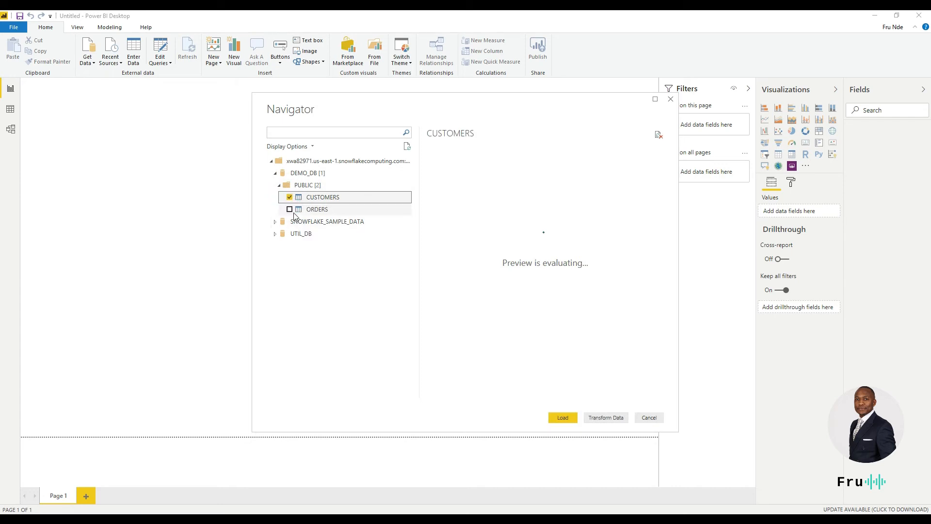
left_click(288, 209)
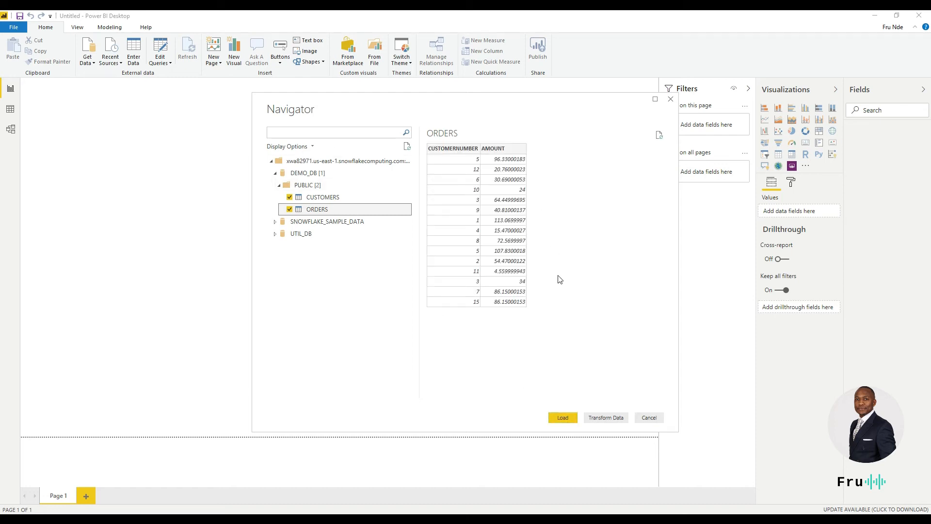
- Load the selected CUSTOMERS and ORDERS tables into the report
left_click(562, 417)
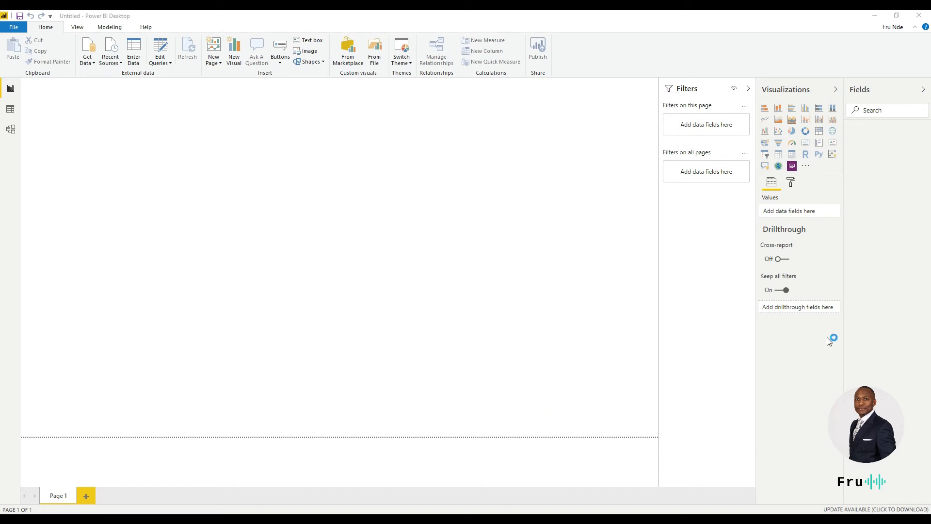
mouse_move(235, 260)
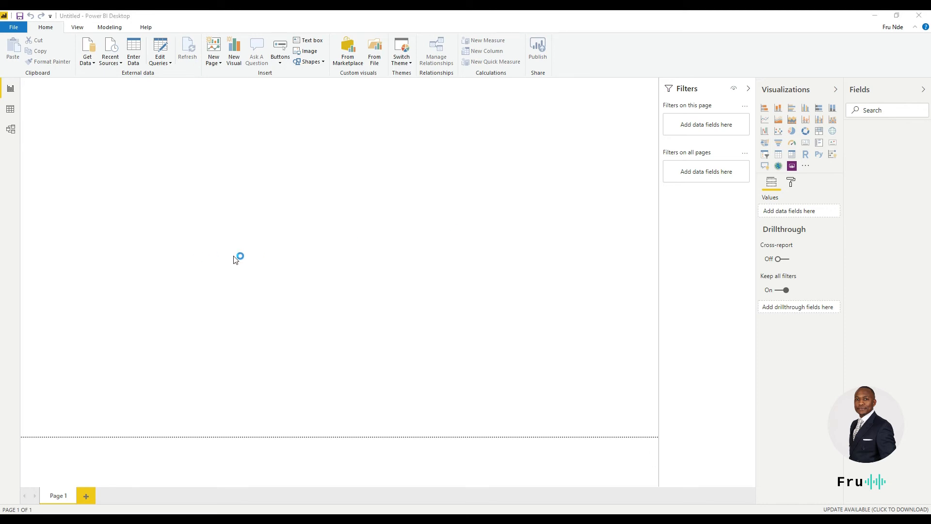
left_click(710, 87)
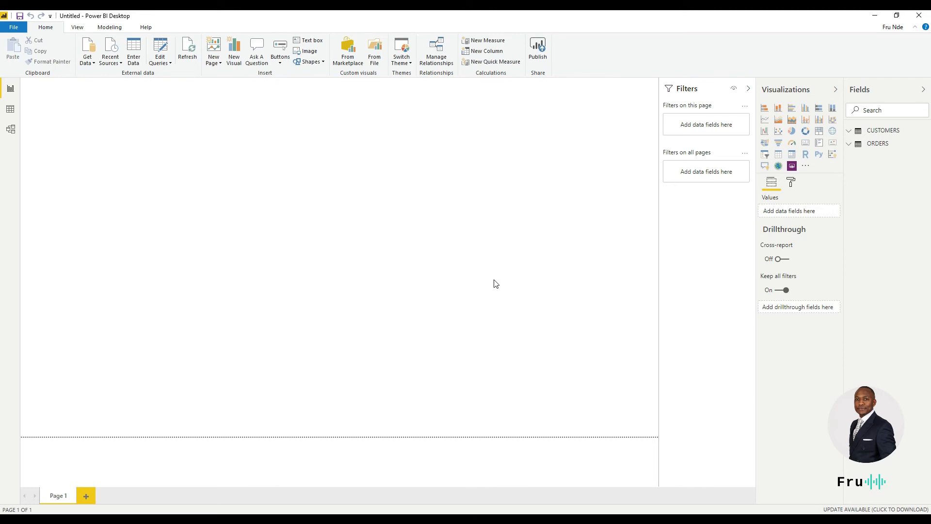
mouse_move(465, 378)
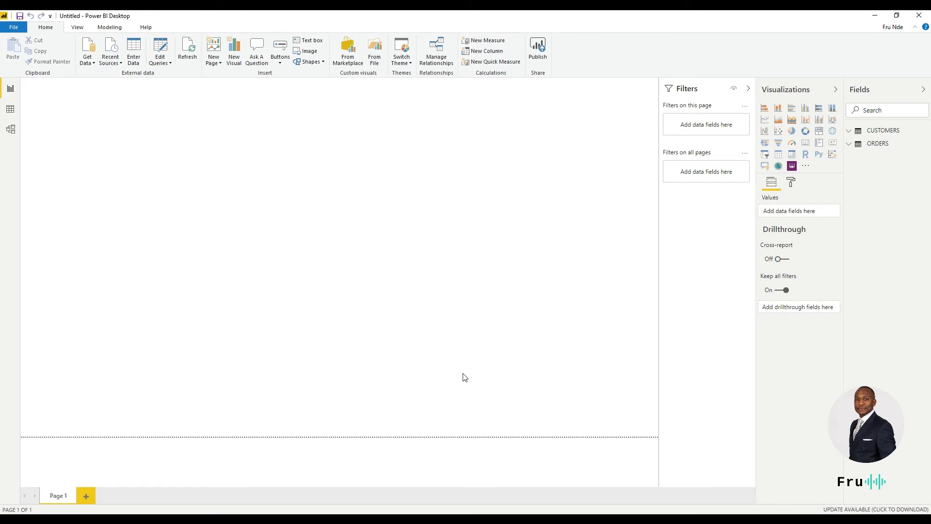
mouse_move(800, 35)
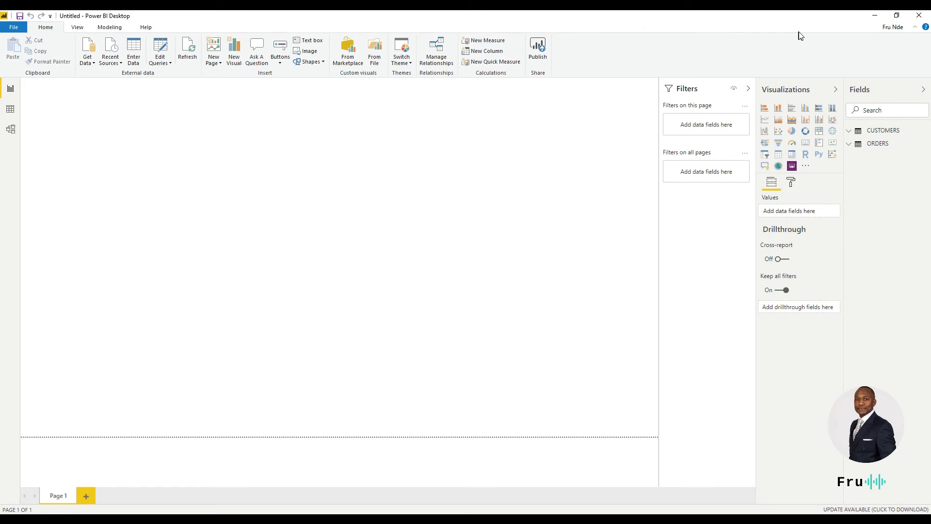
mouse_move(375, 191)
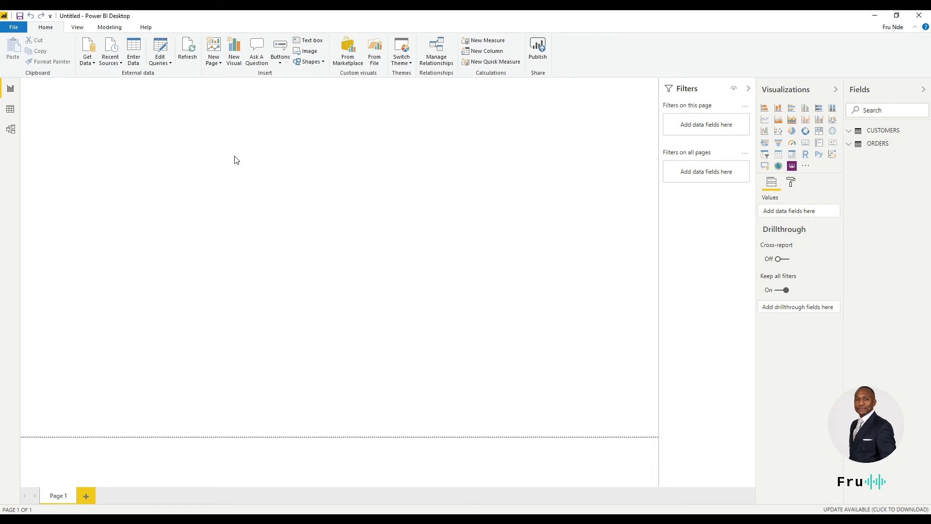
mouse_move(878, 189)
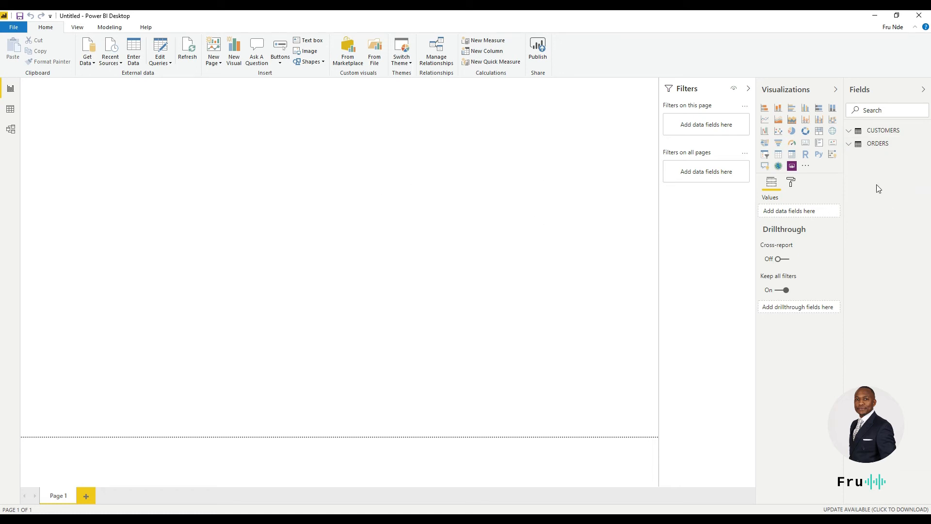
- Review the active ORDERS-to-CUSTOMERS relationship on CUSTOMERNUMBER in Manage Relationships
left_click(436, 49)
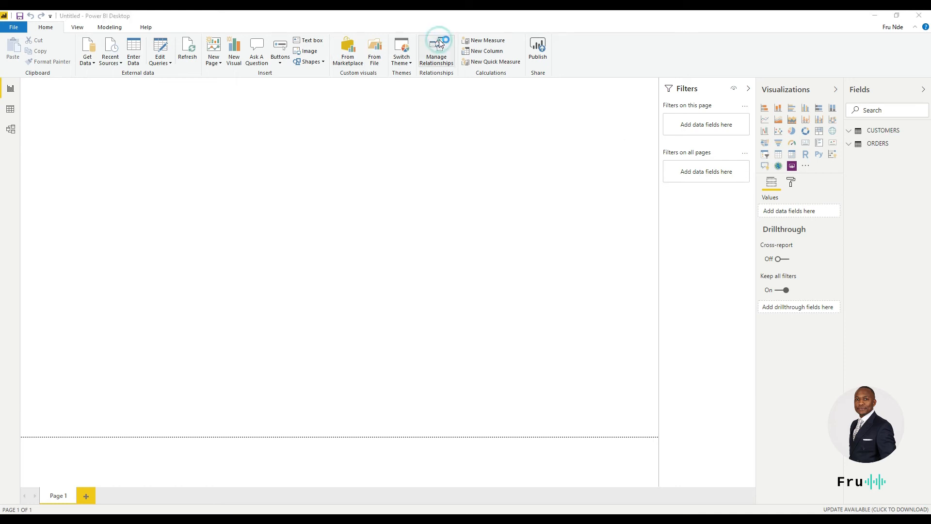
left_click(435, 50)
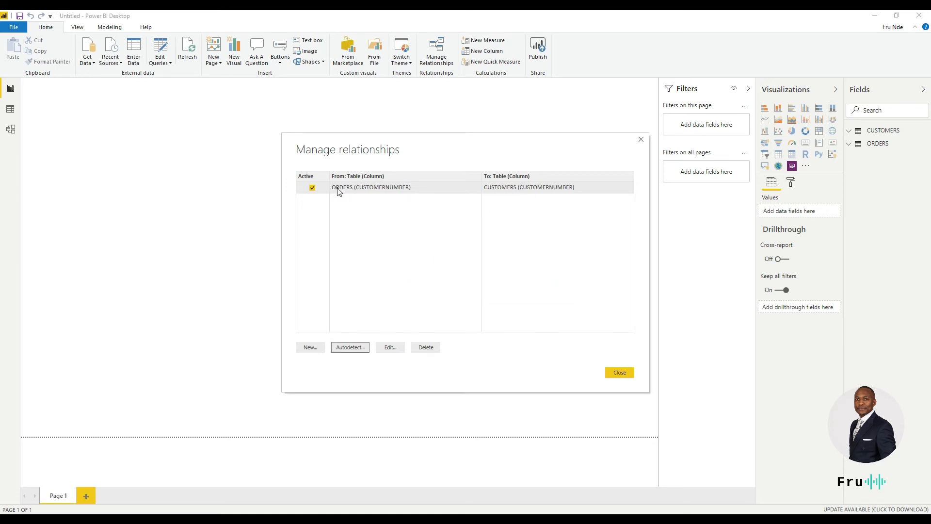
left_click(619, 373)
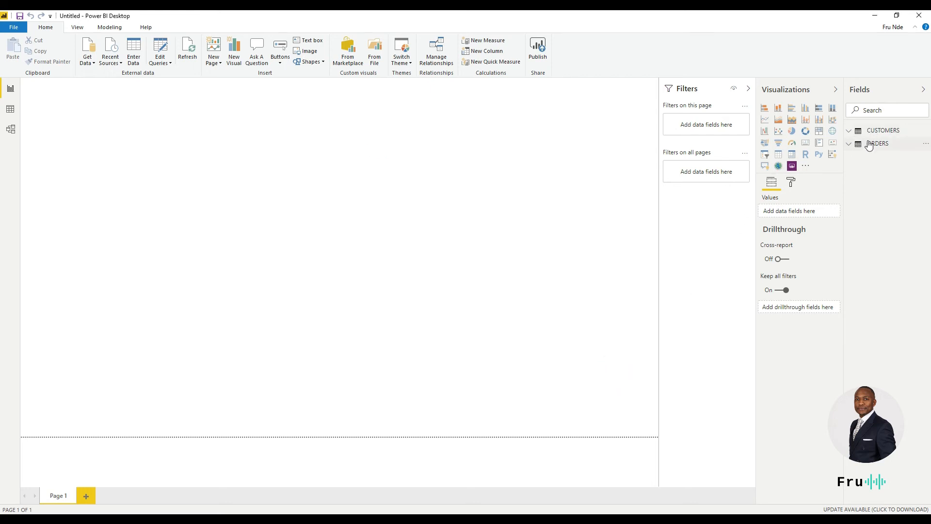
- Chart CUSTOMERS STATE against ORDERS AMOUNT and stretch the chart across the page
left_click(883, 130)
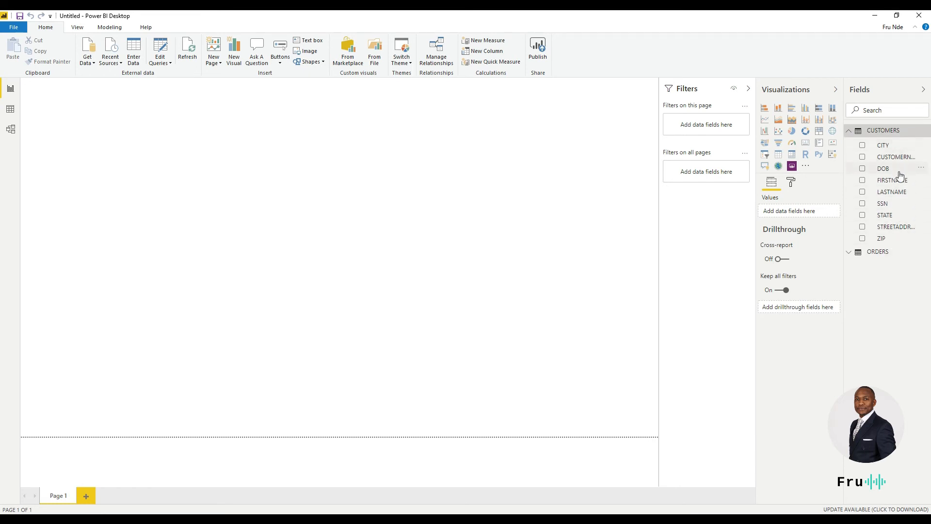
mouse_move(898, 169)
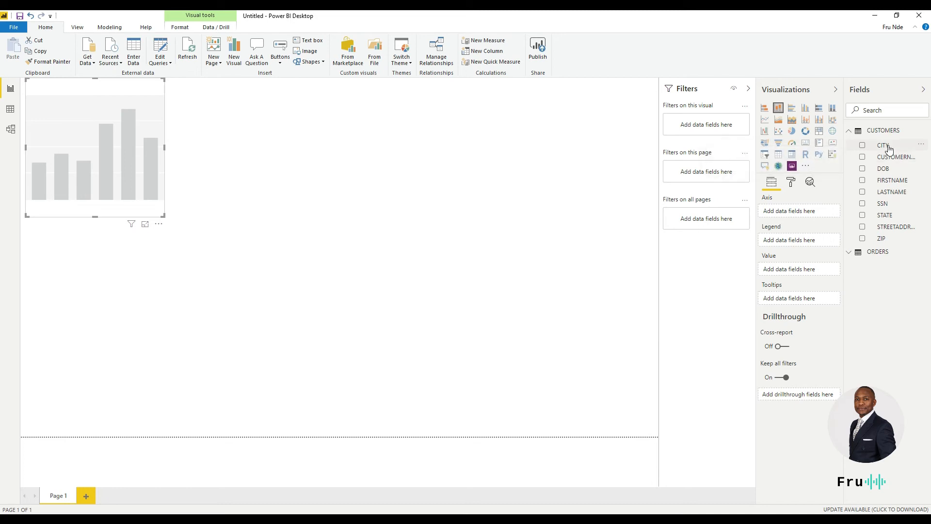
mouse_move(887, 214)
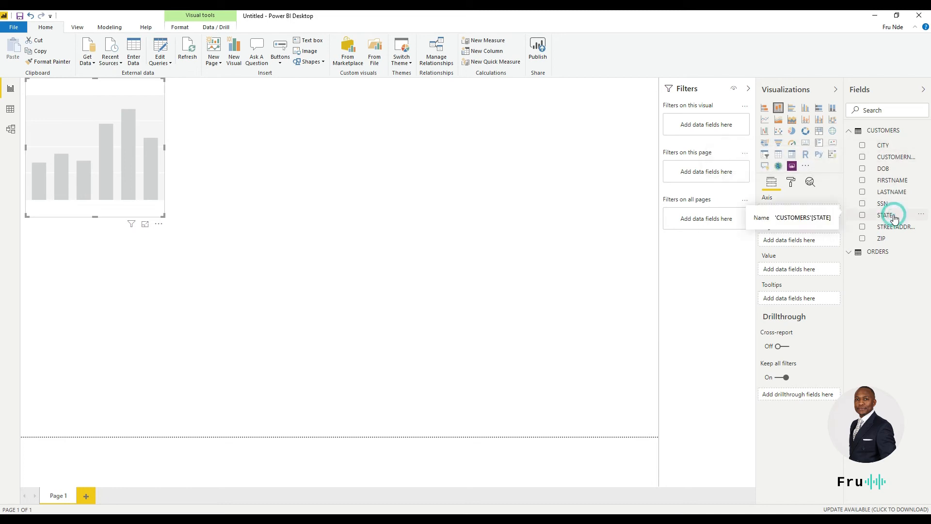
left_click(862, 215)
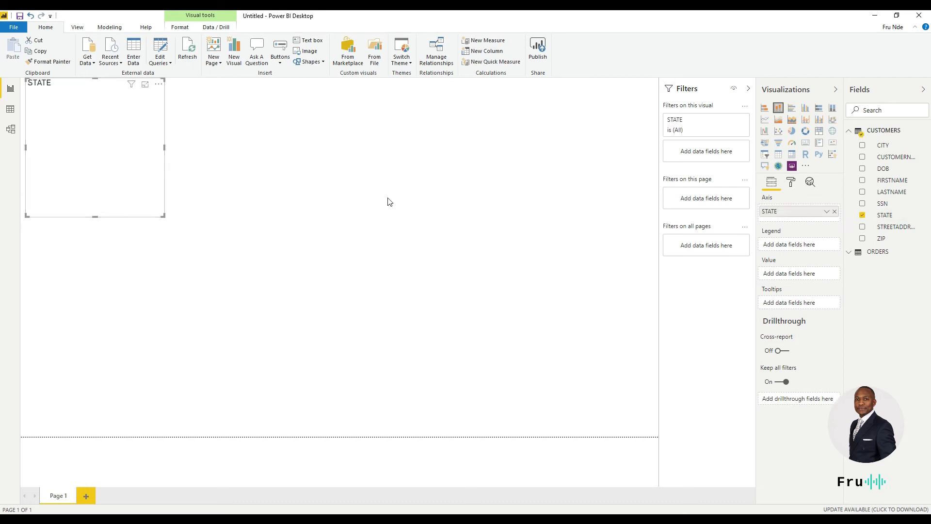
left_click(850, 251)
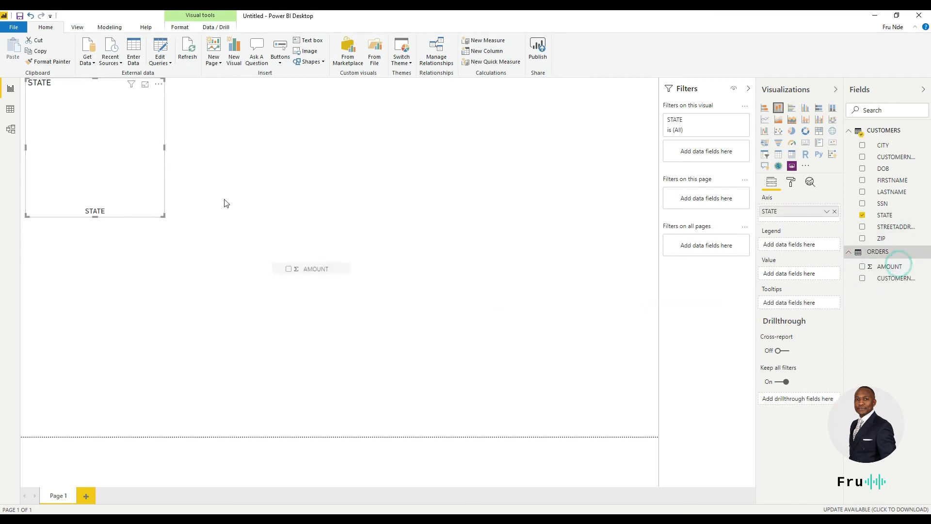
left_click(862, 266)
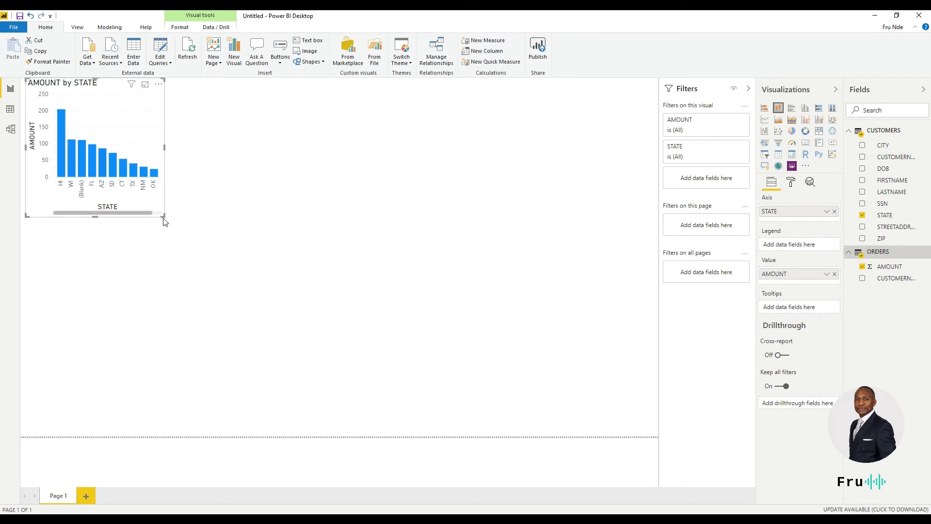
left_click_drag(164, 217, 588, 428)
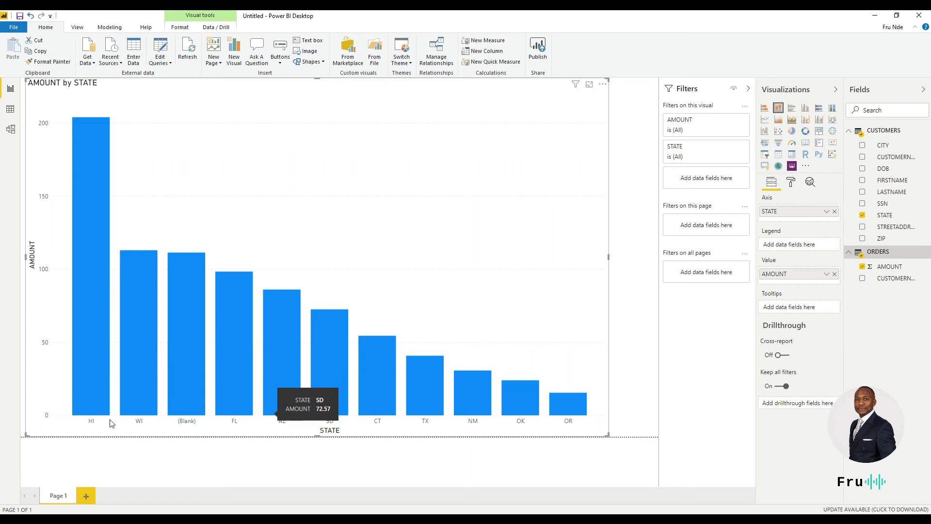
mouse_move(145, 429)
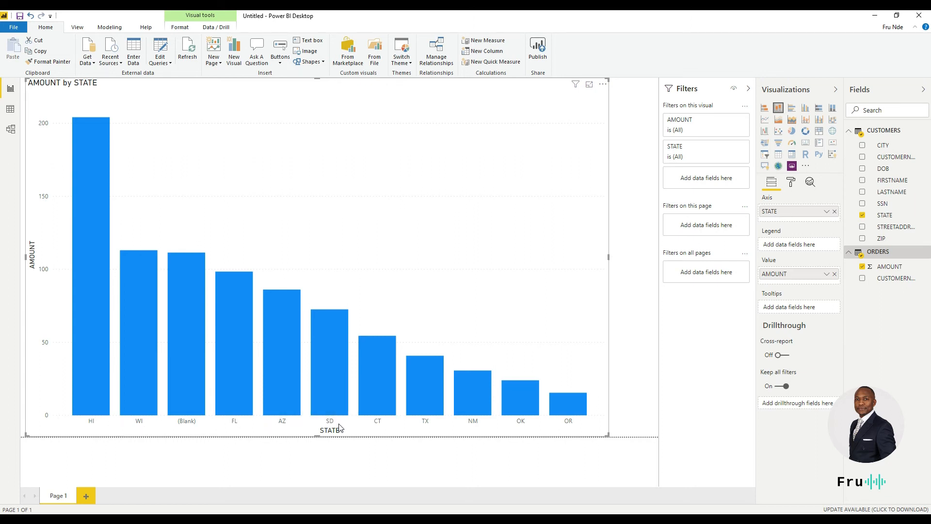
mouse_move(385, 428)
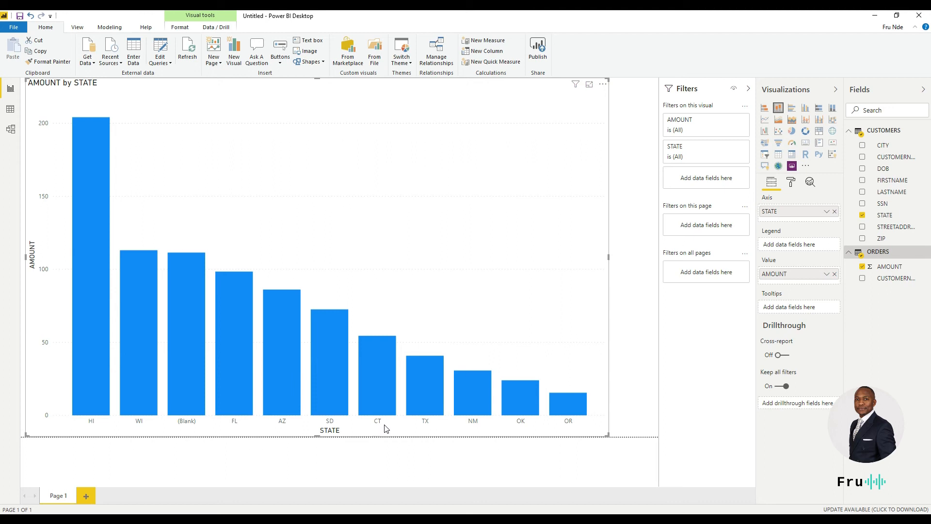
mouse_move(514, 426)
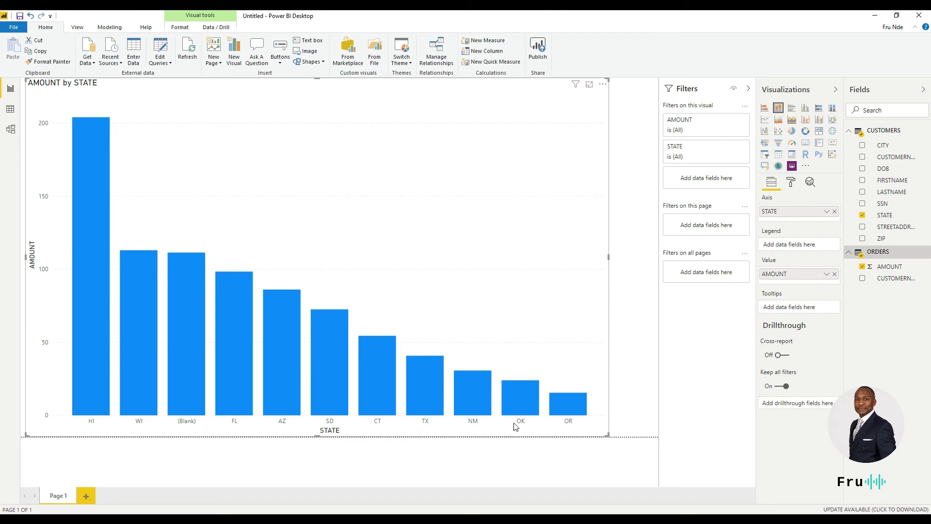
mouse_move(265, 502)
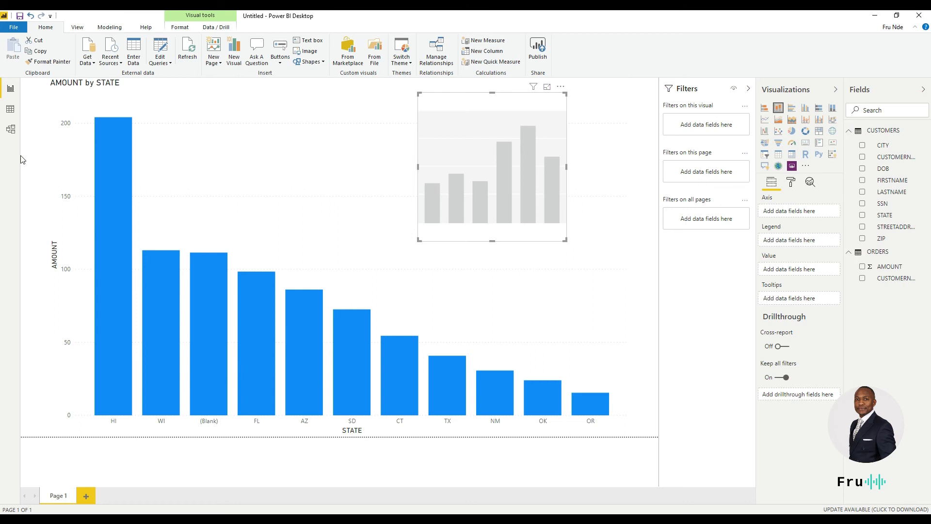
- Add CITY to the new chart for an AMOUNT by CITY column chart
left_click(861, 144)
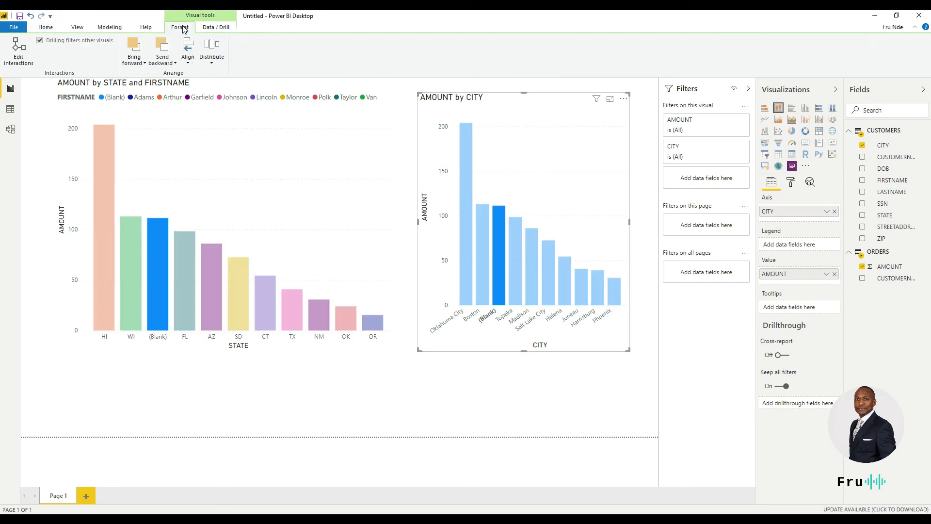
left_click(110, 26)
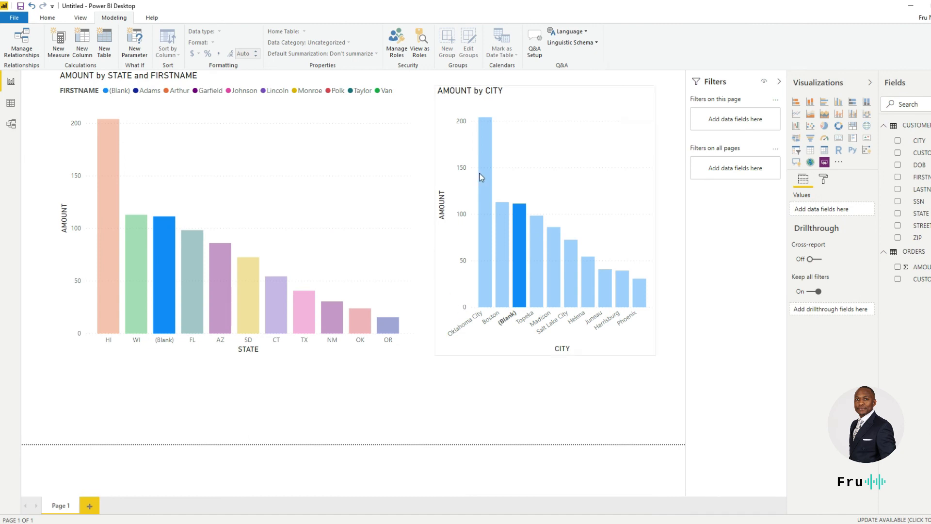
mouse_move(426, 519)
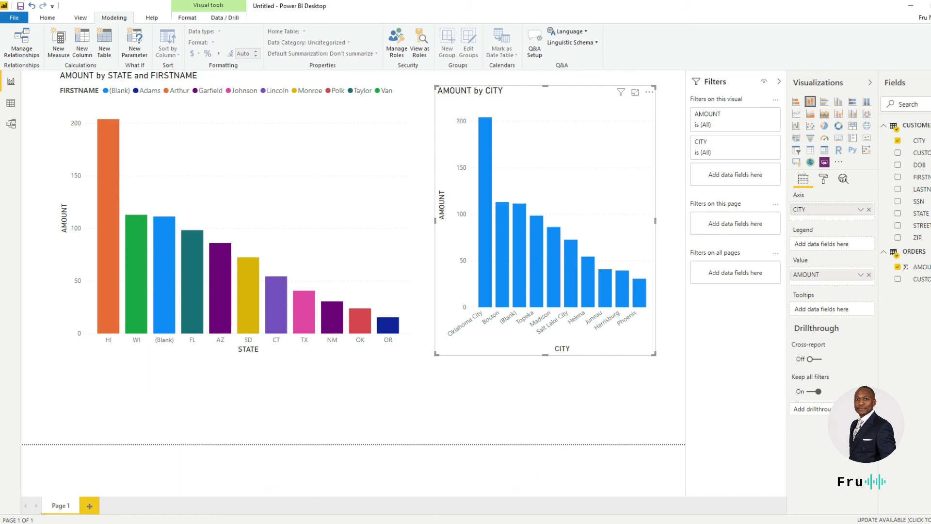
mouse_move(174, 426)
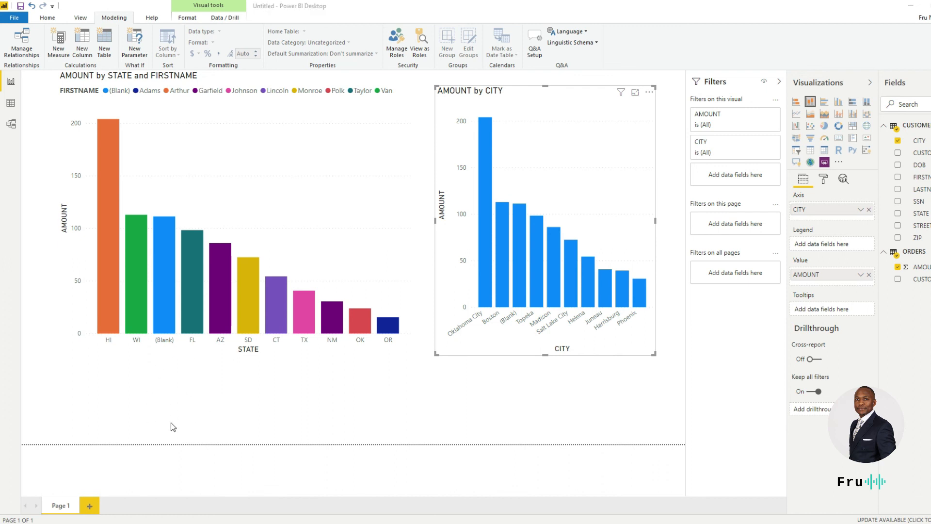
mouse_move(703, 56)
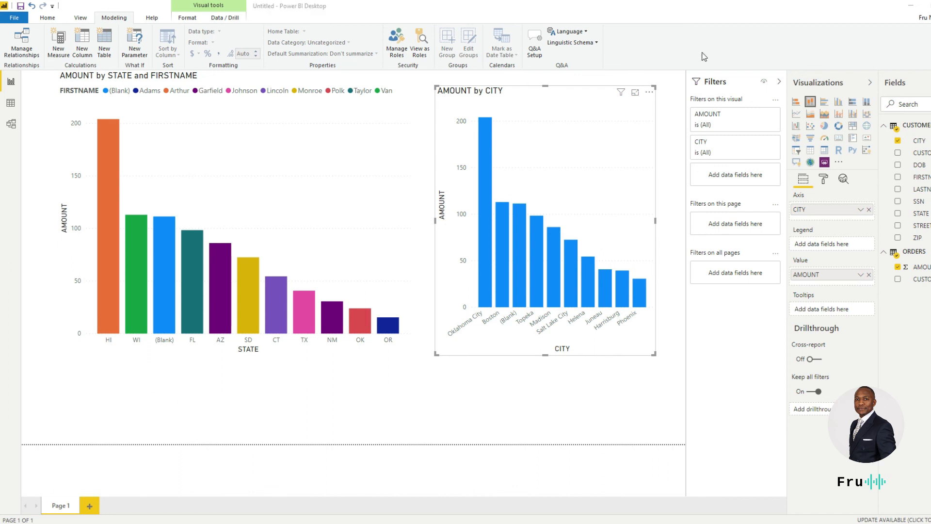
- Browse the ODBC driver documentation tab, then return to the Snowflake worksheet results
left_click(184, 8)
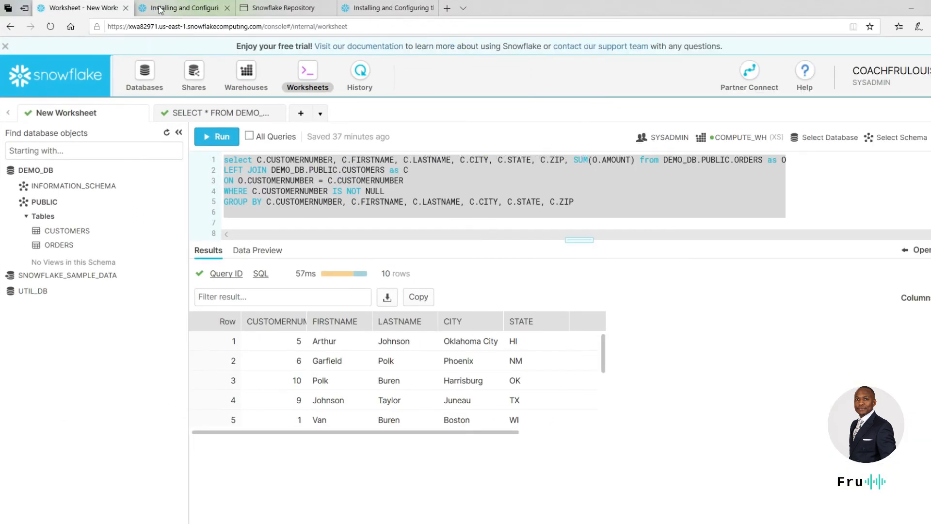
left_click(185, 8)
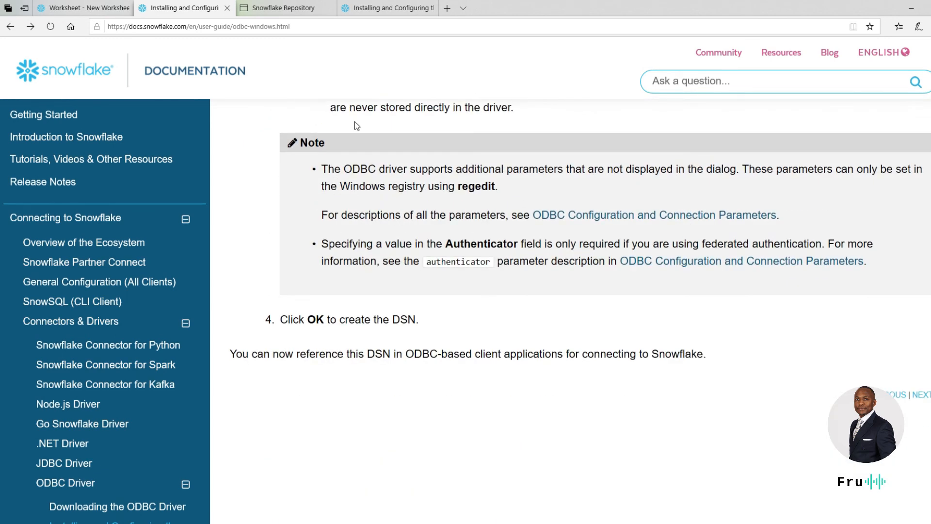
scroll("down", 3)
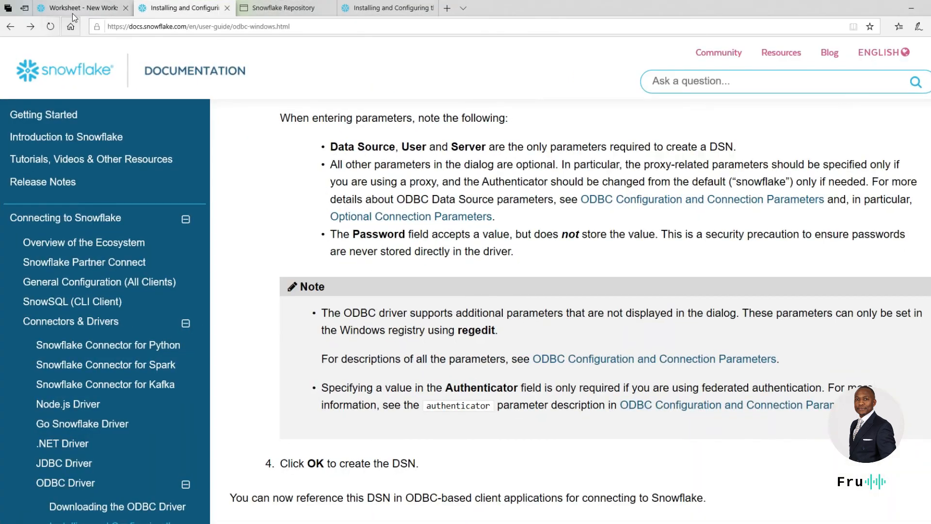
left_click(80, 8)
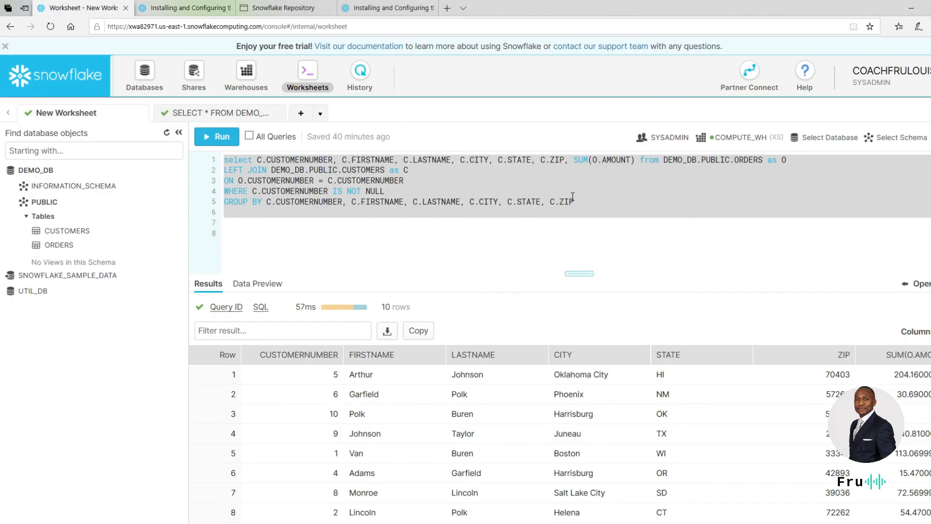
mouse_move(3, 59)
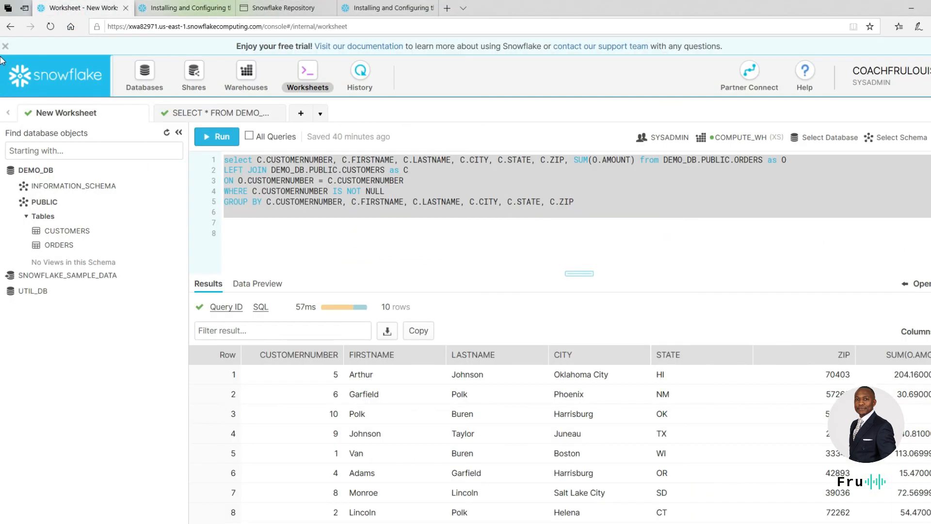